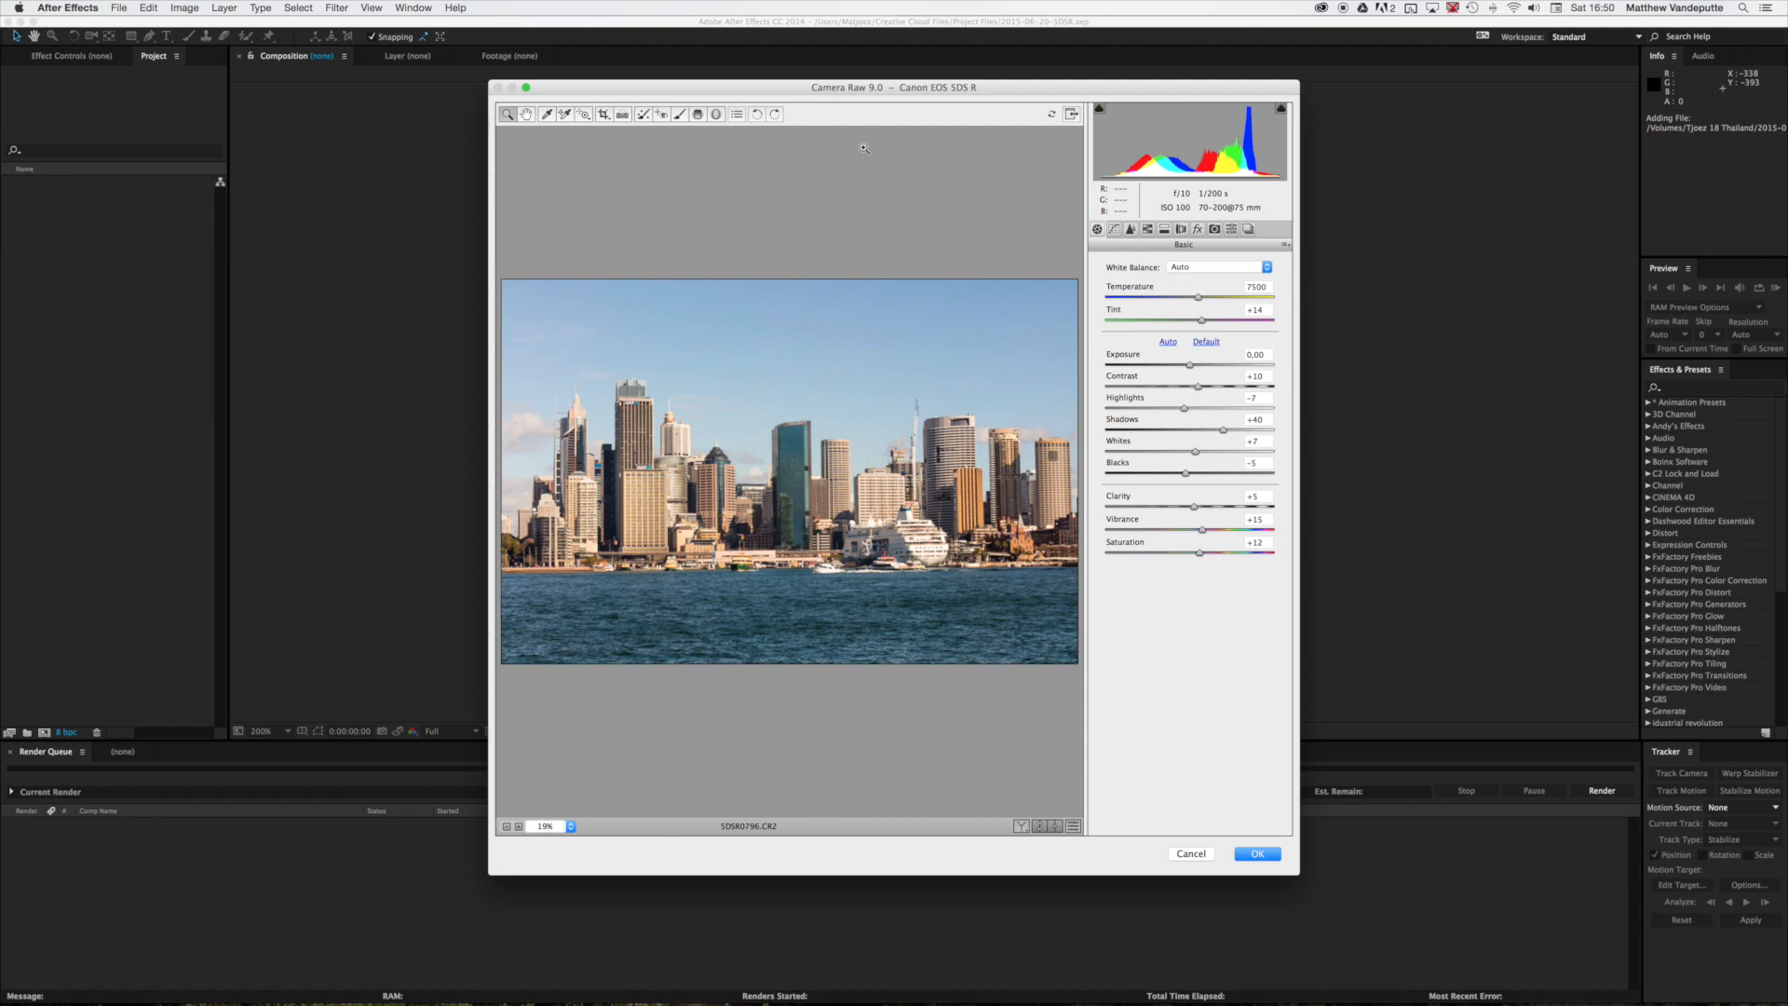
Accept the Camera Raw adjustments to import the Sydney skyline RAW sequence.
click(1255, 852)
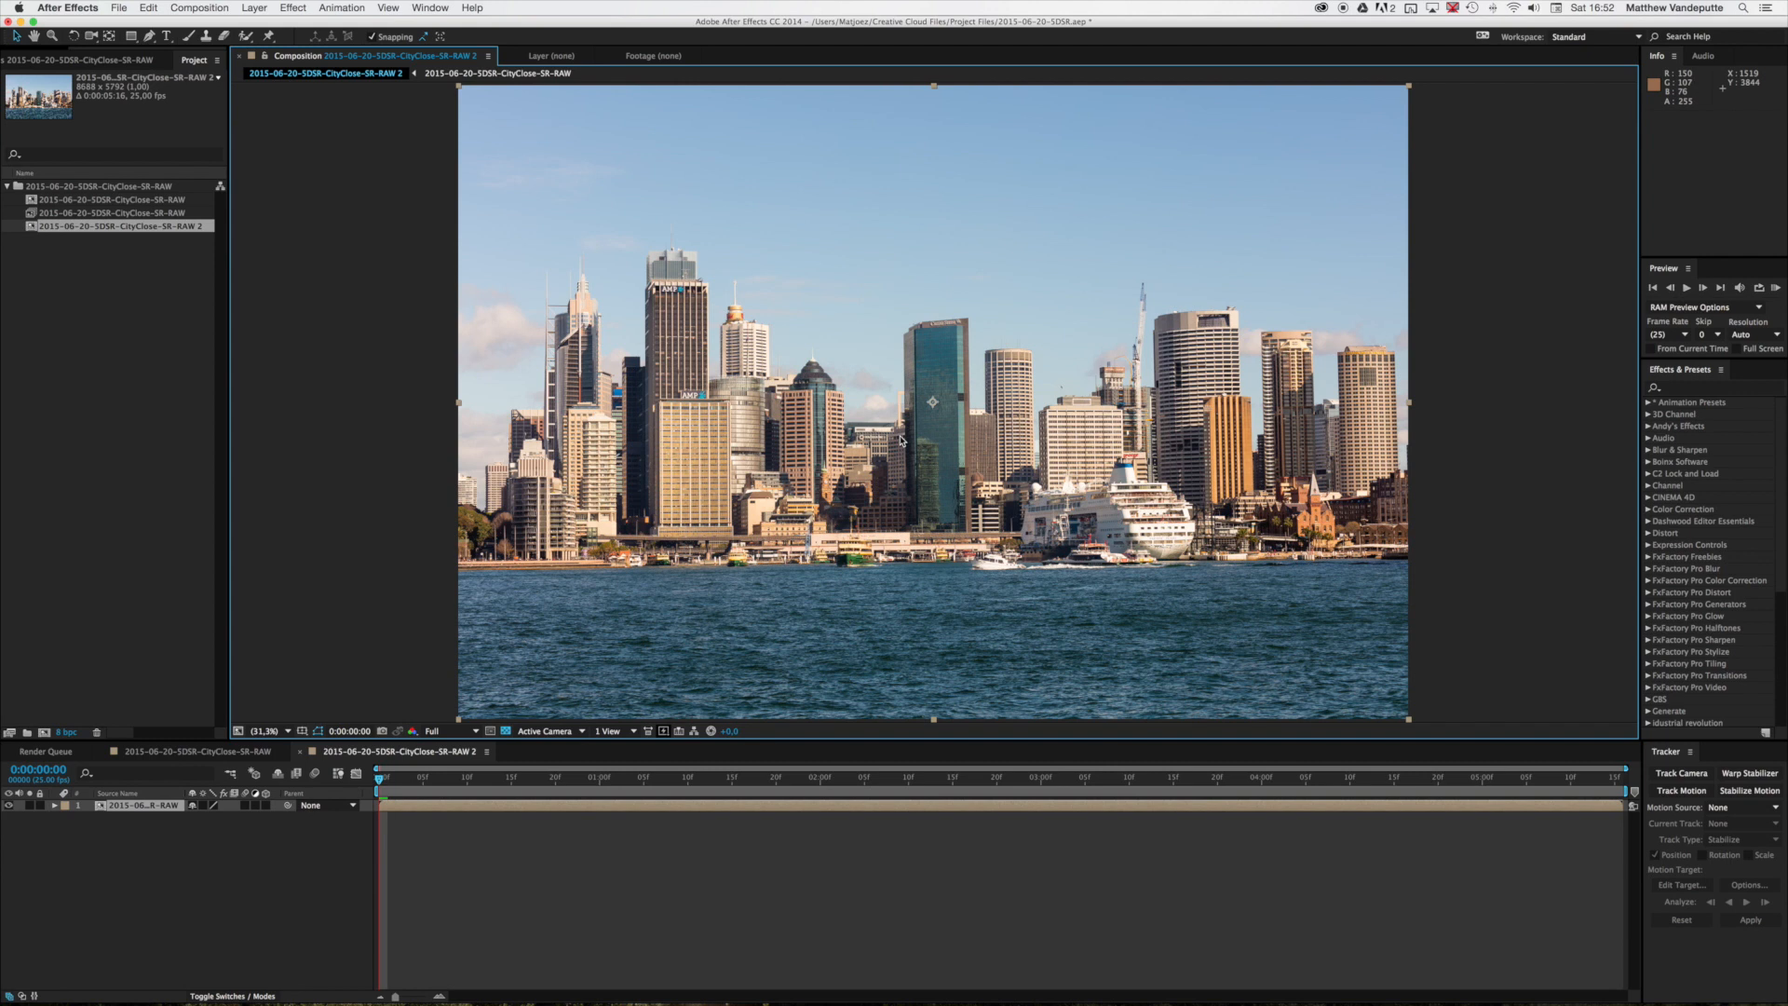
Open Composition Settings for the skyline composition to resize it.
click(198, 6)
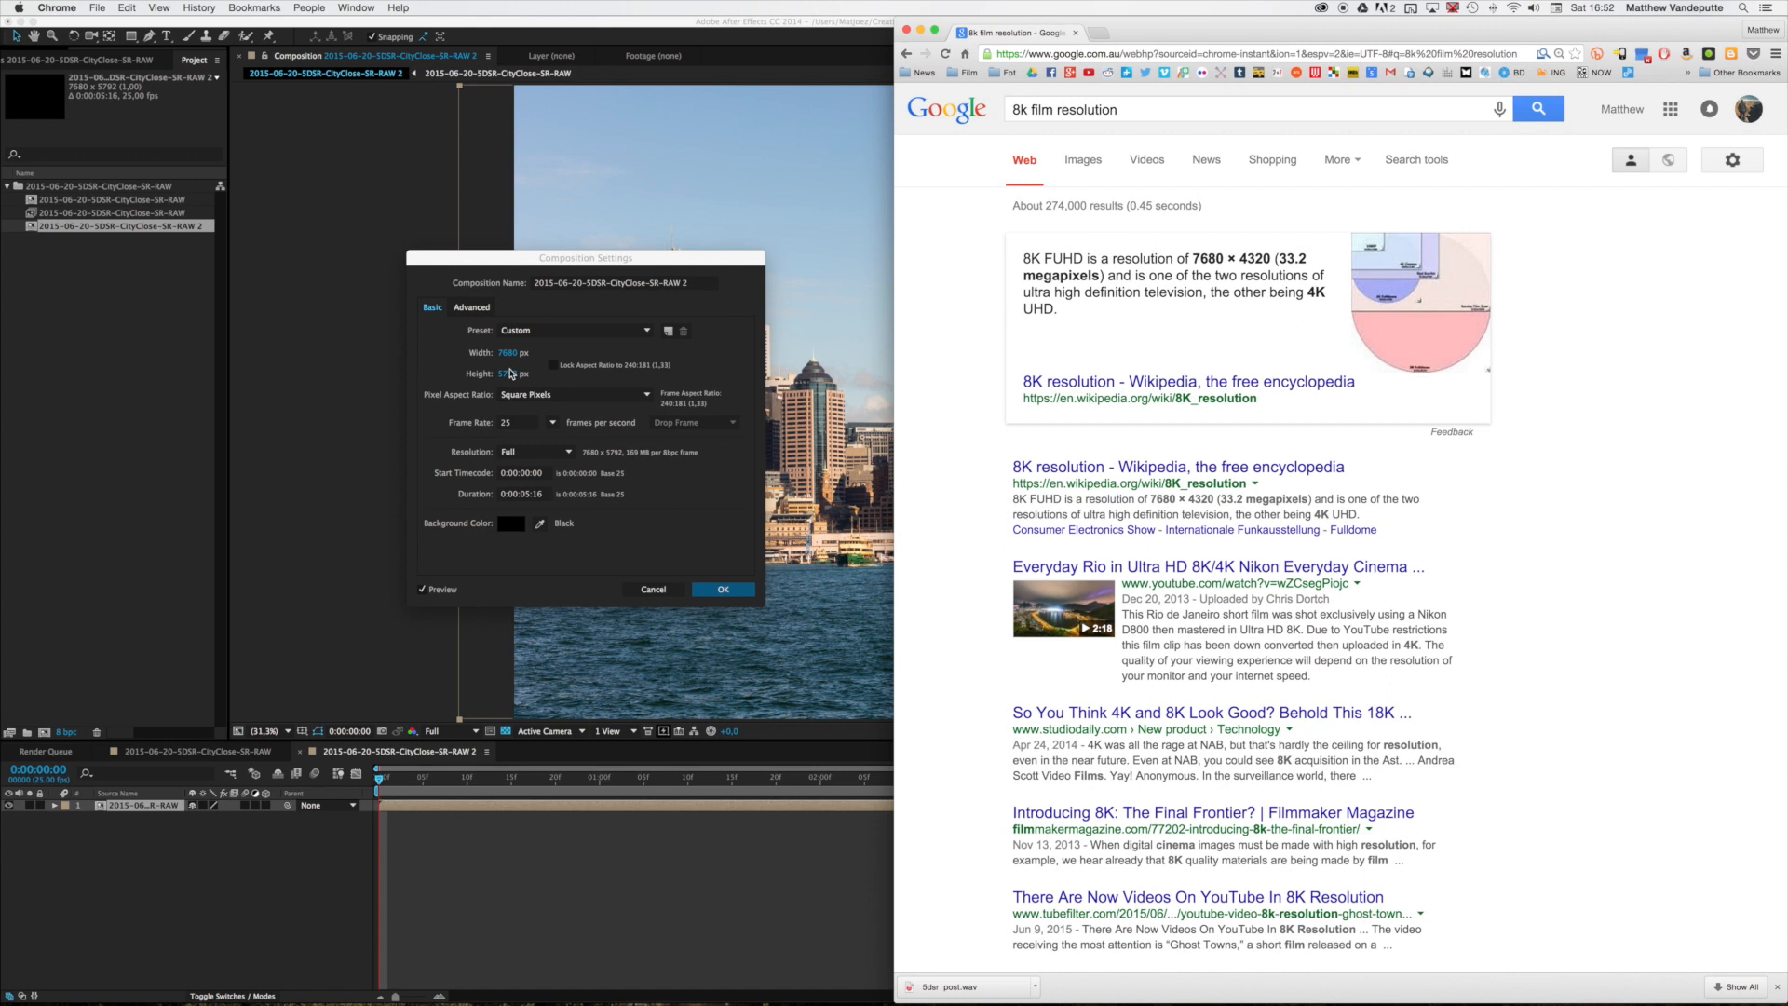
Confirm the 7680×4320 composition size and scale the footage to 89%.
click(721, 589)
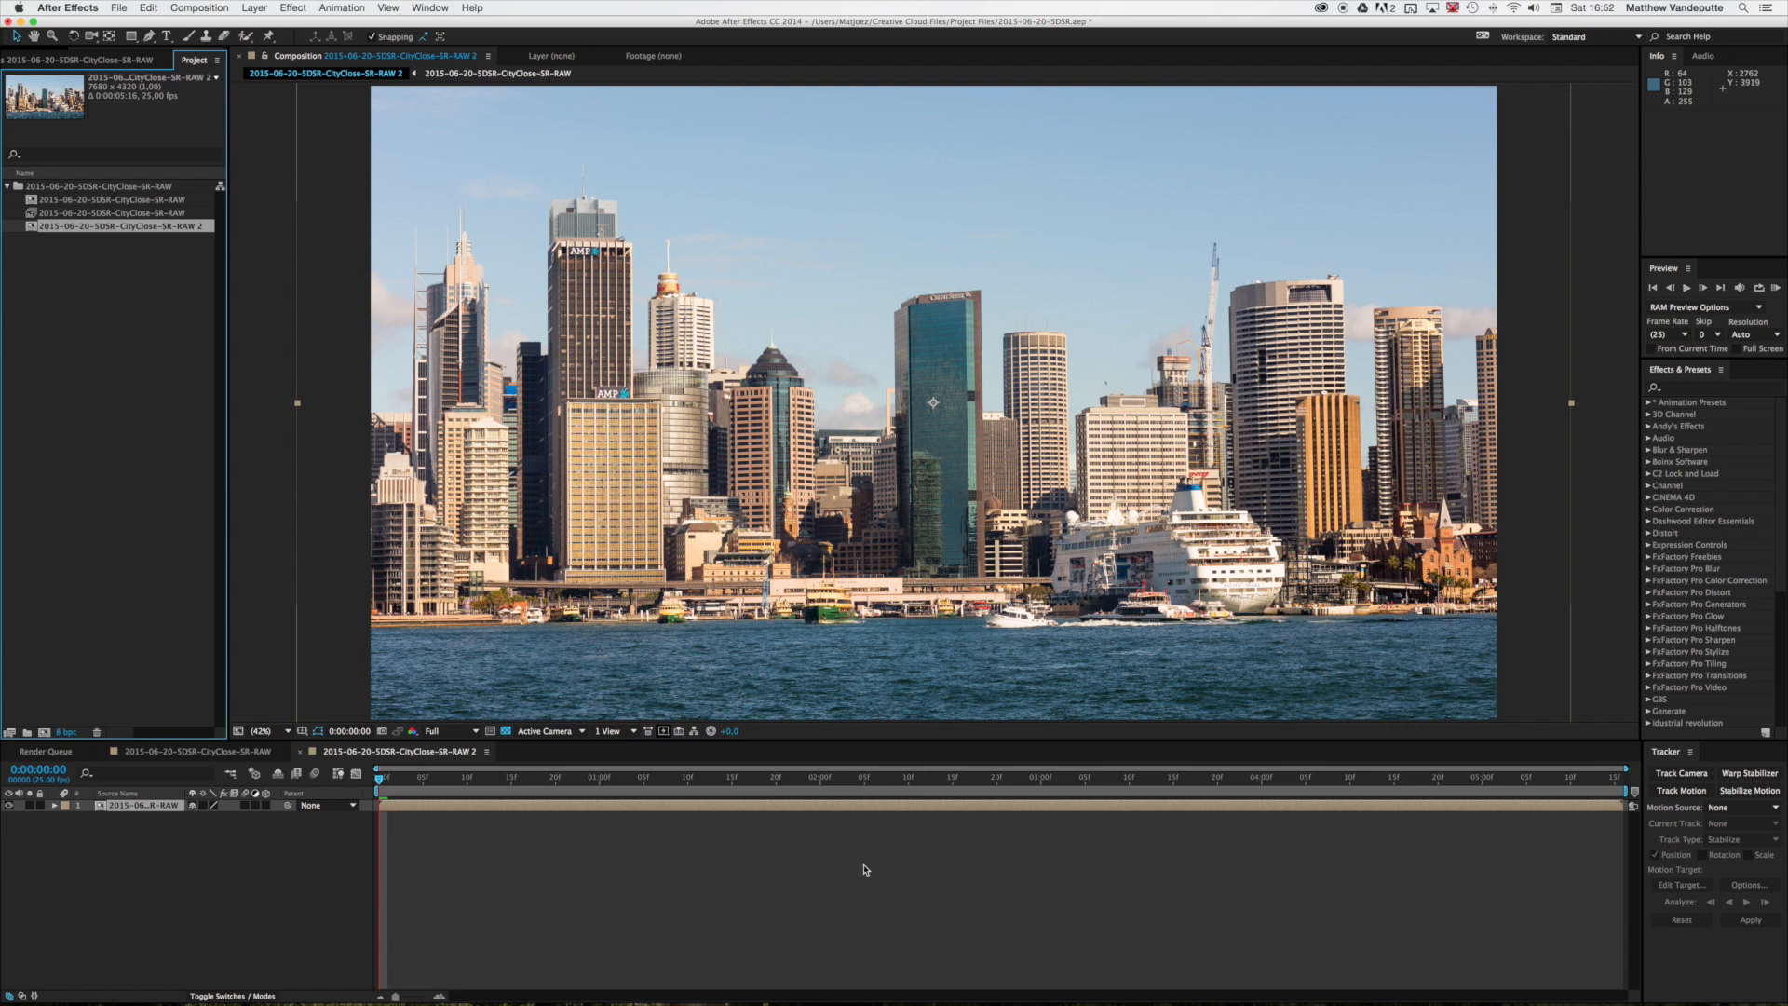
click(260, 731)
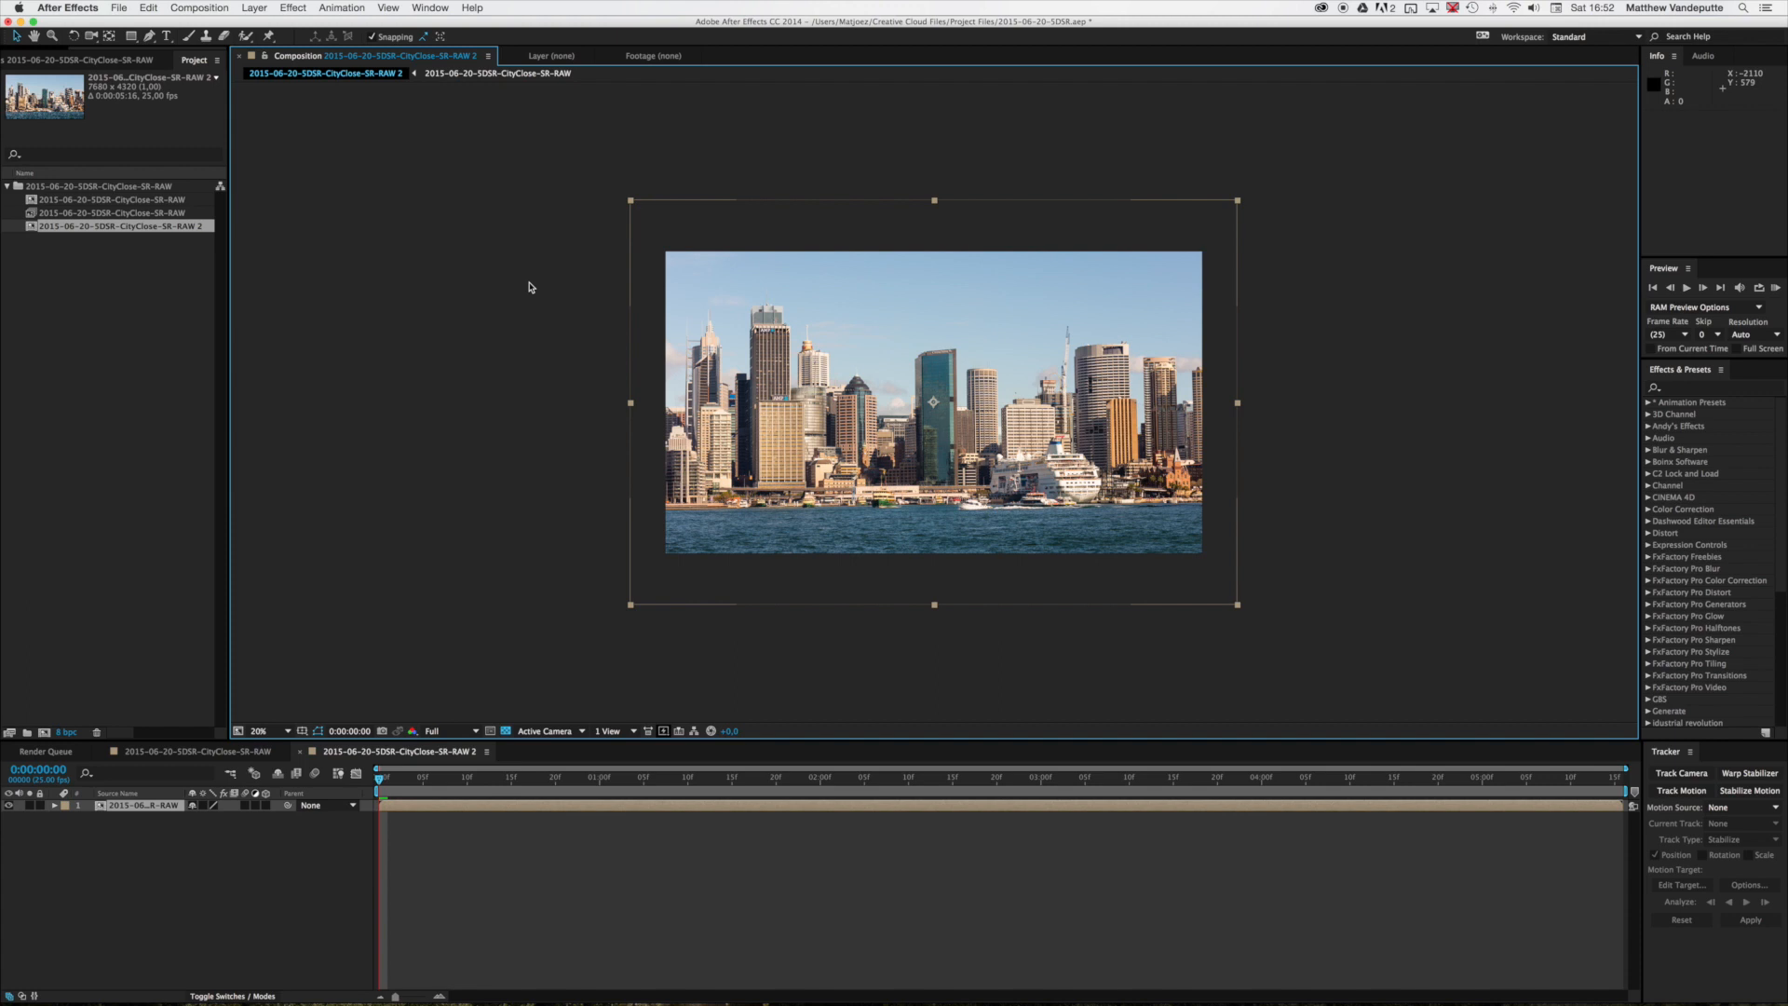
mouse_move(619, 203)
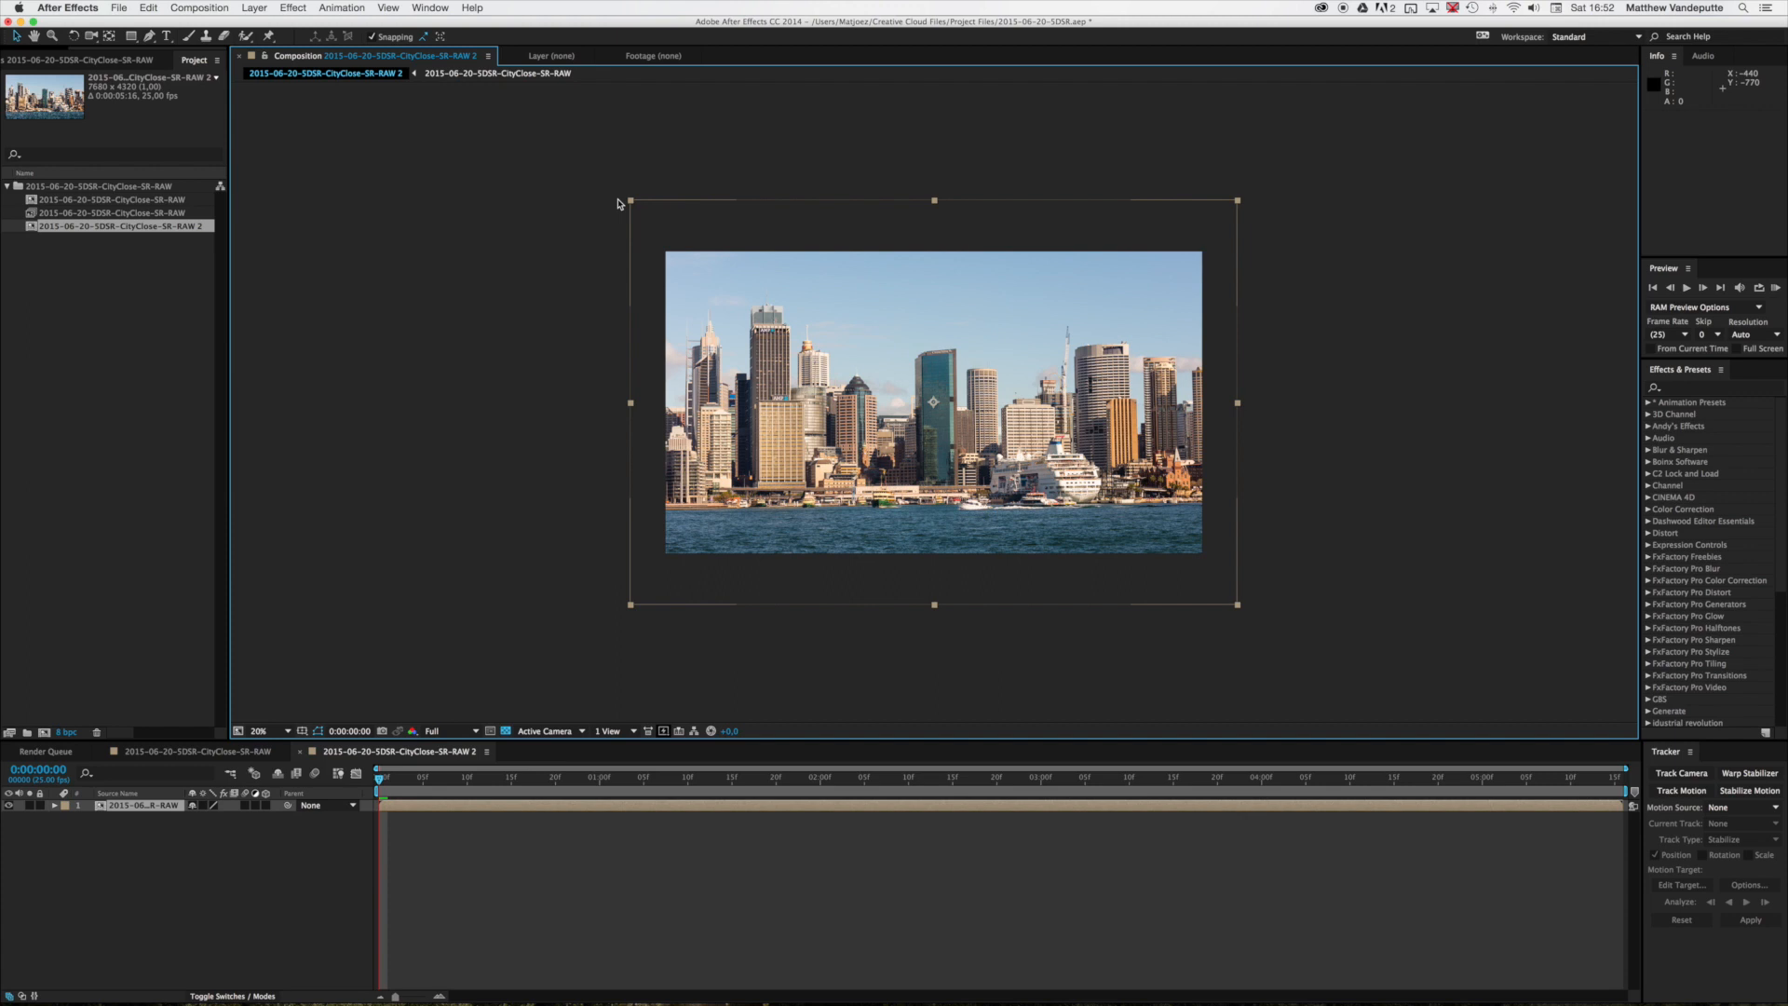
mouse_move(1098, 278)
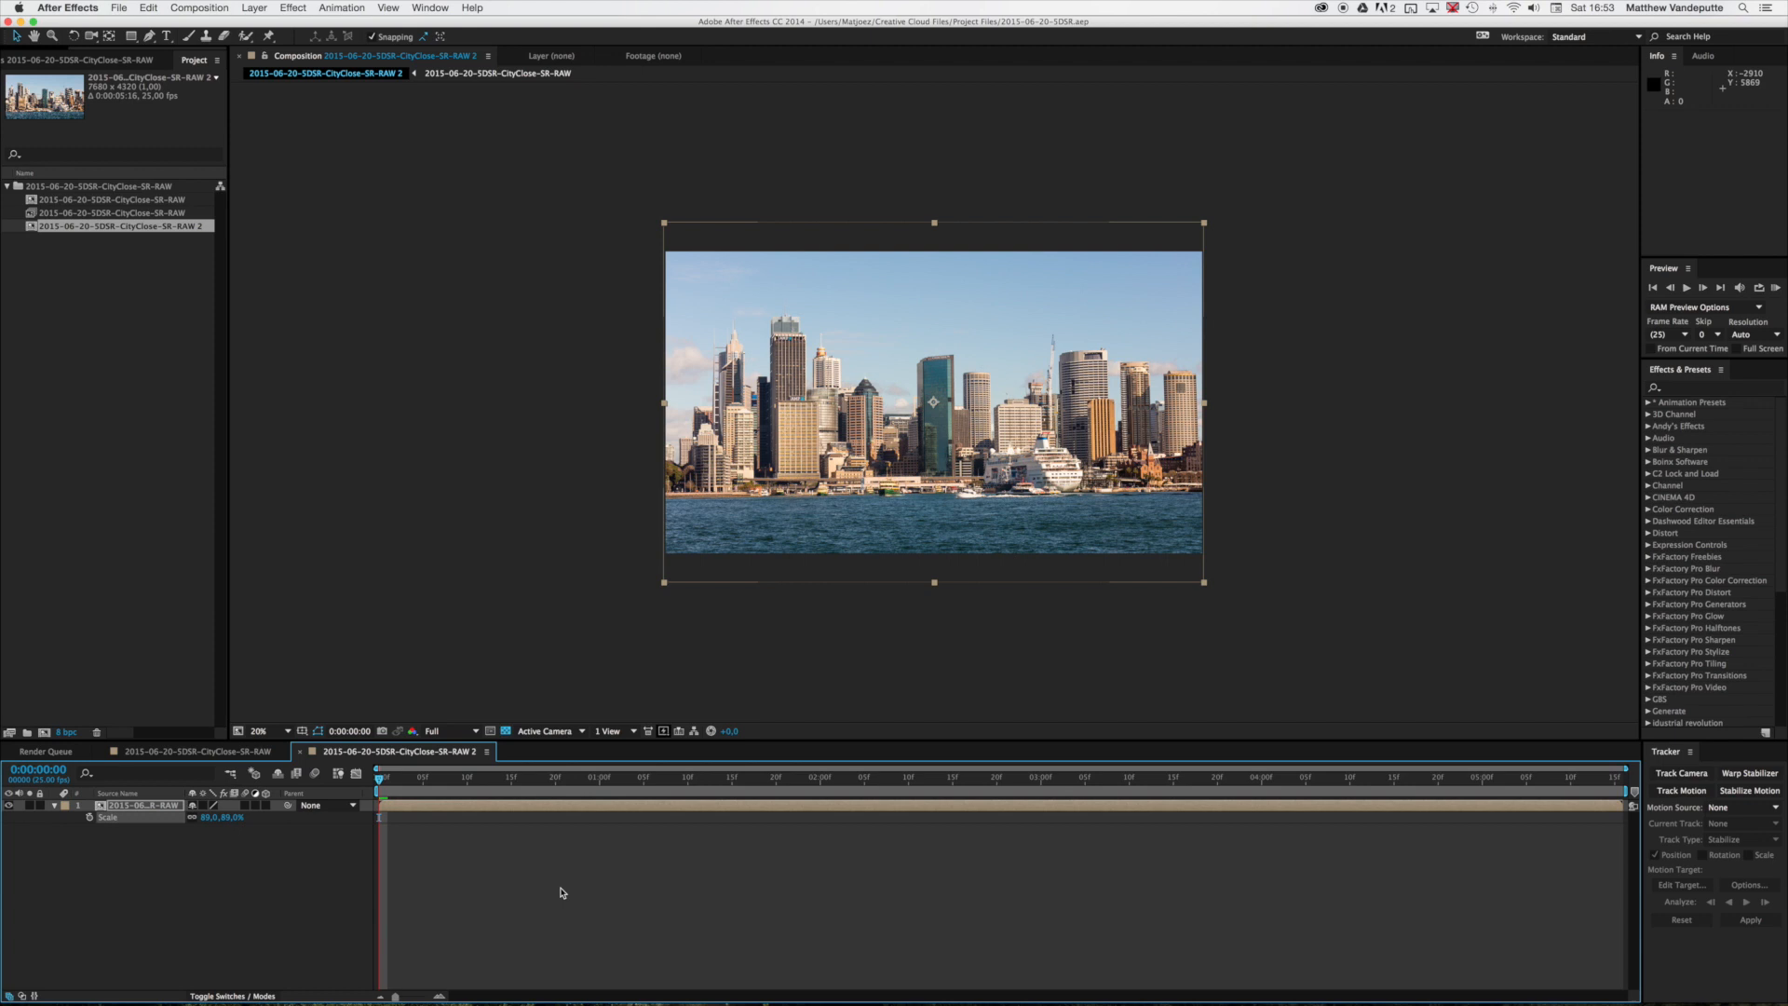
Queue the 8K composition and set its output to the FRRENDERS folder.
click(46, 751)
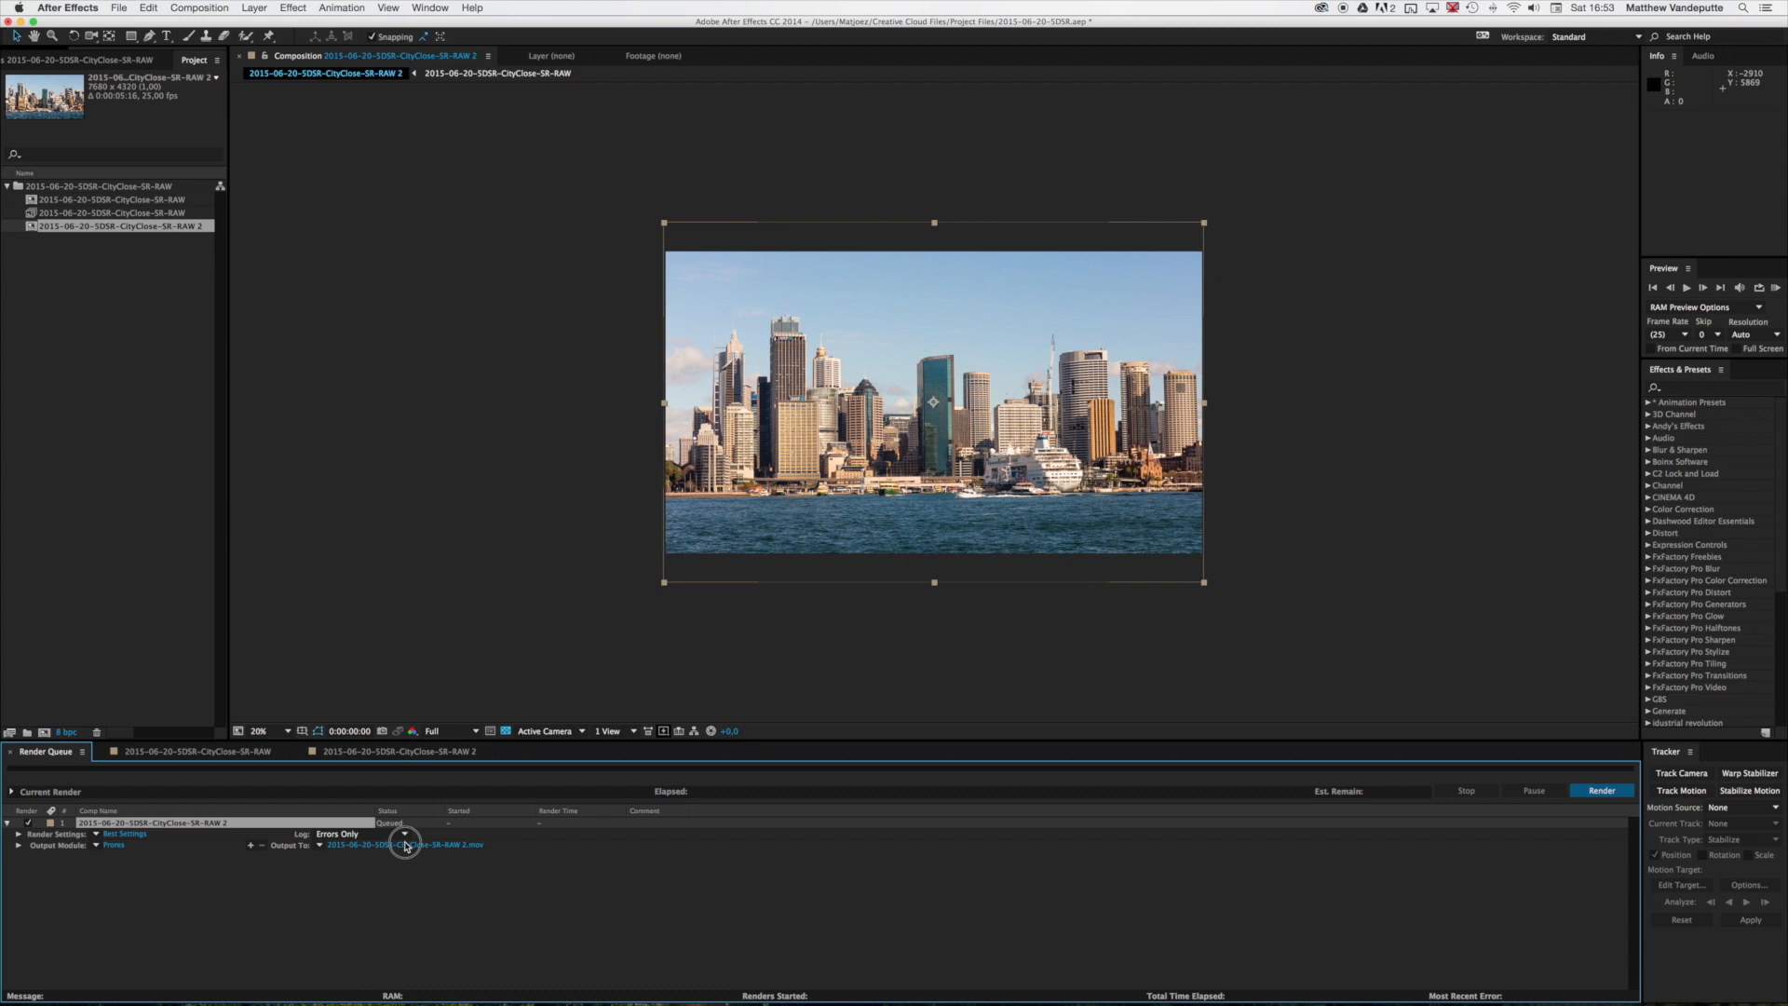
click(403, 843)
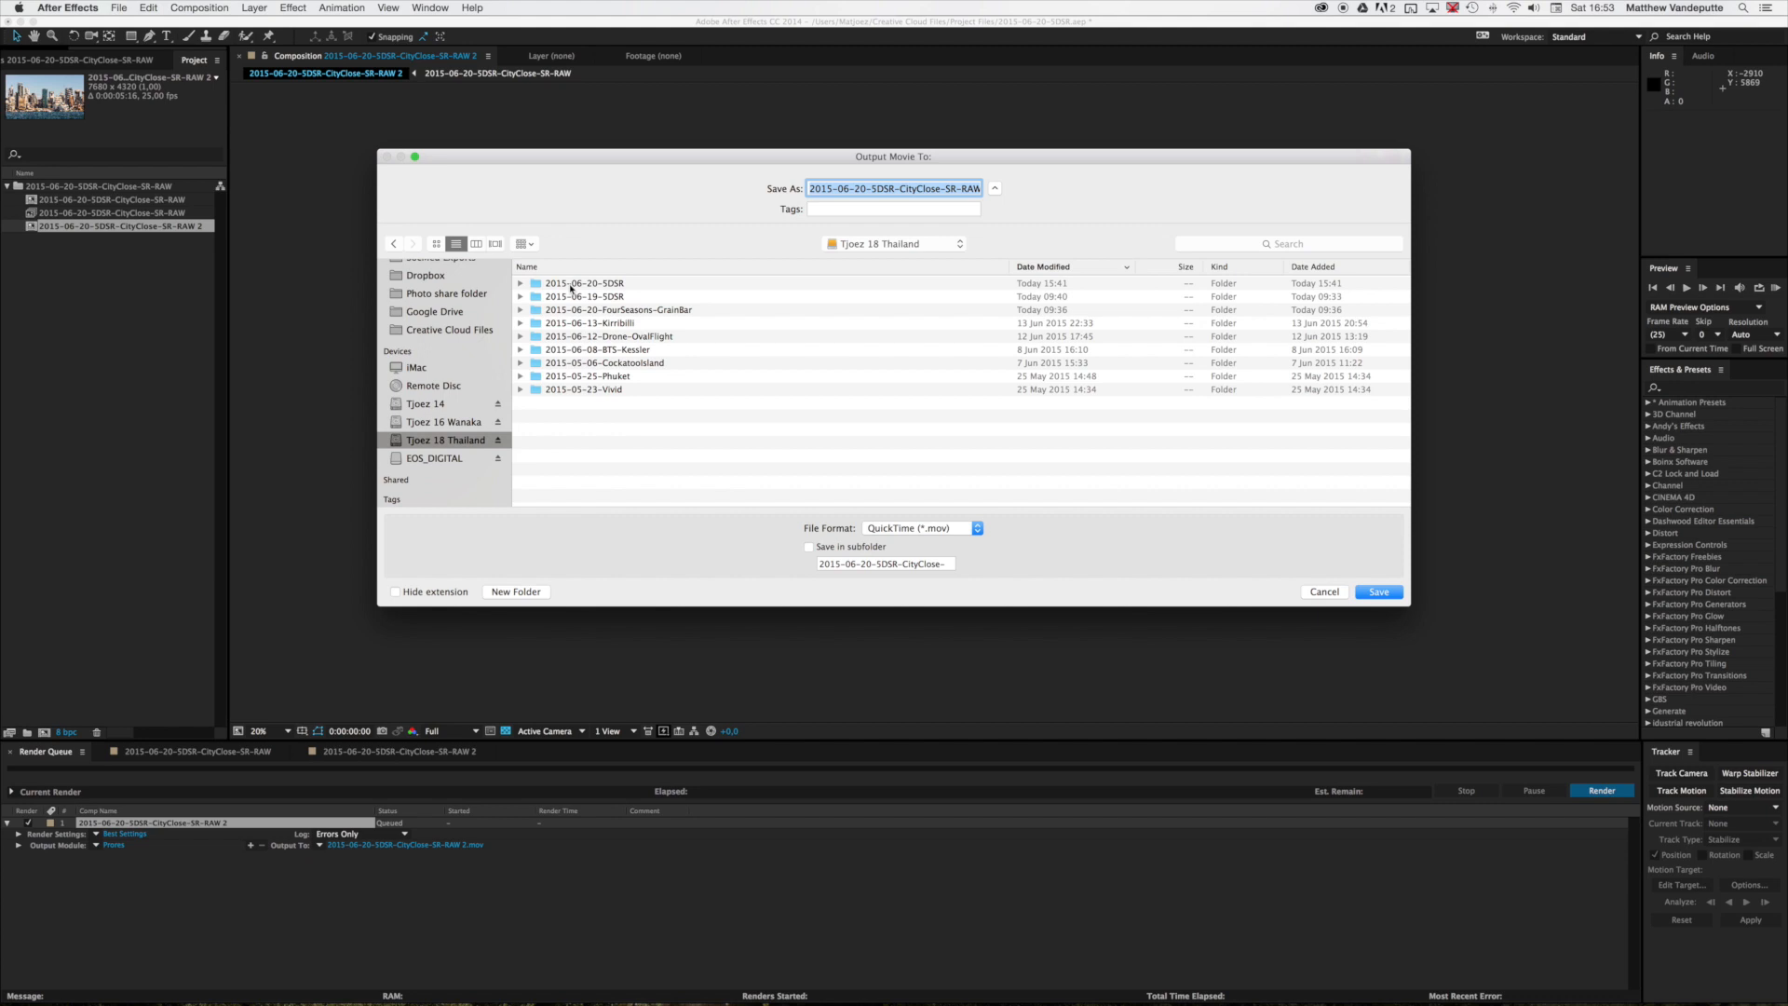
double_click(615, 309)
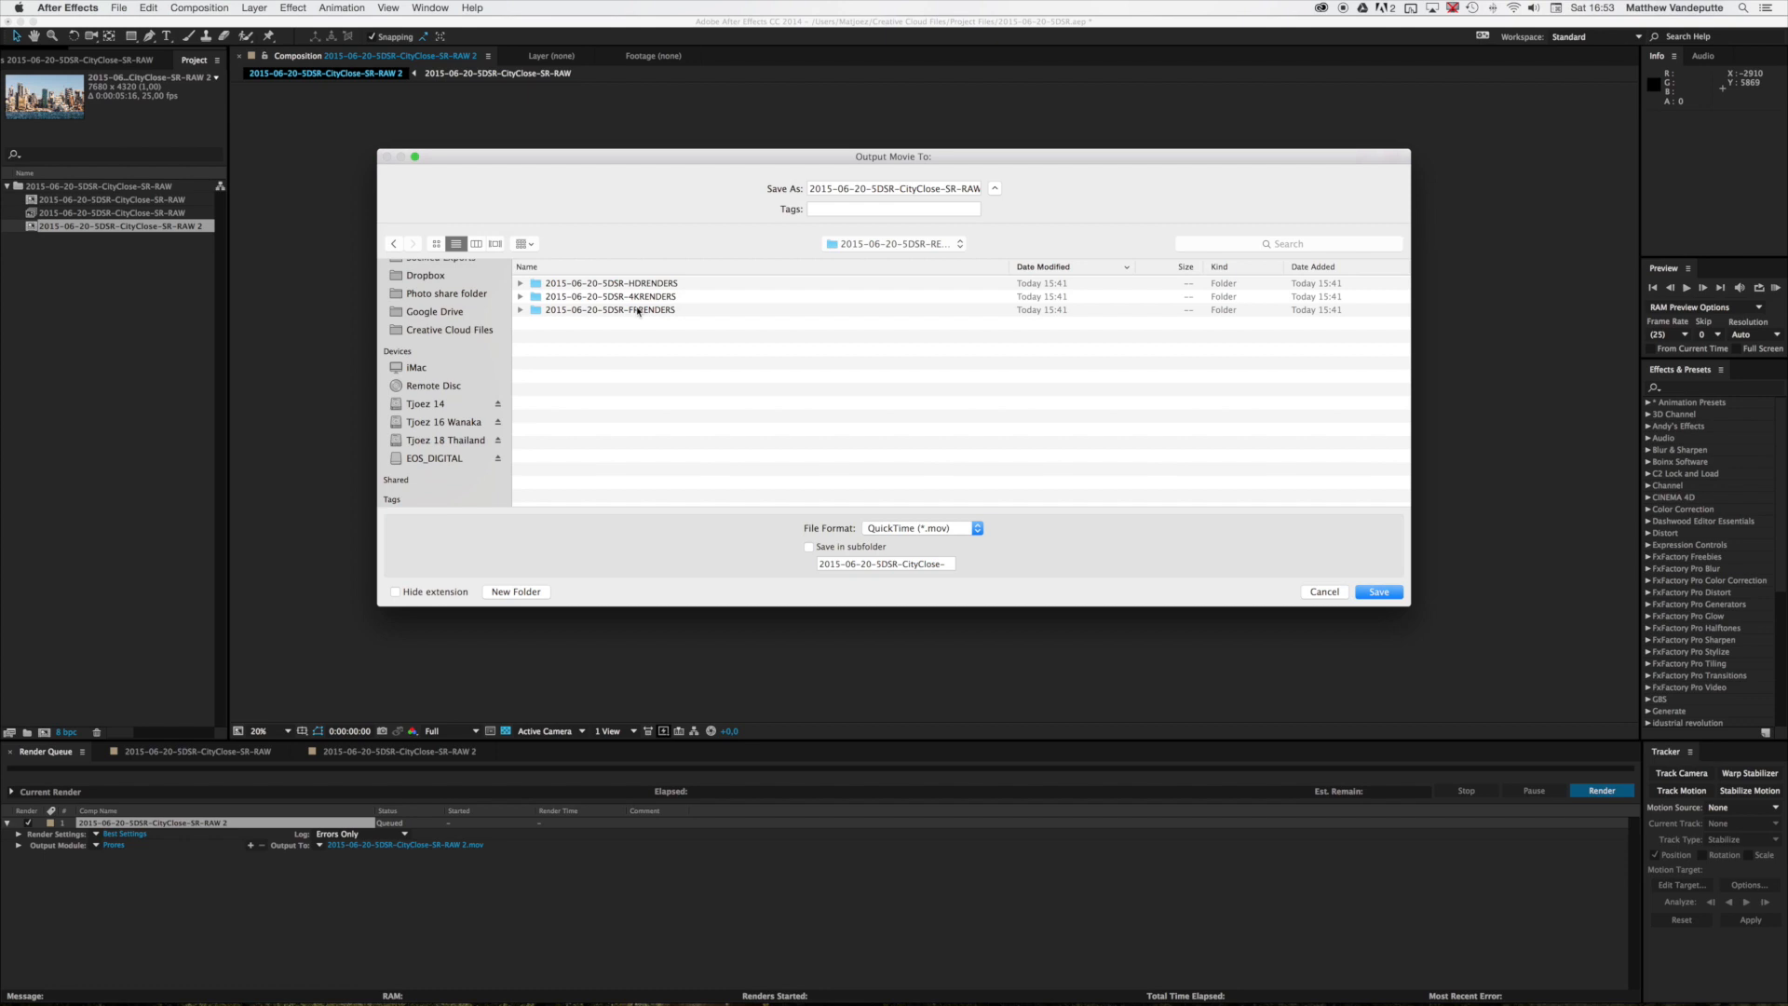
click(1376, 590)
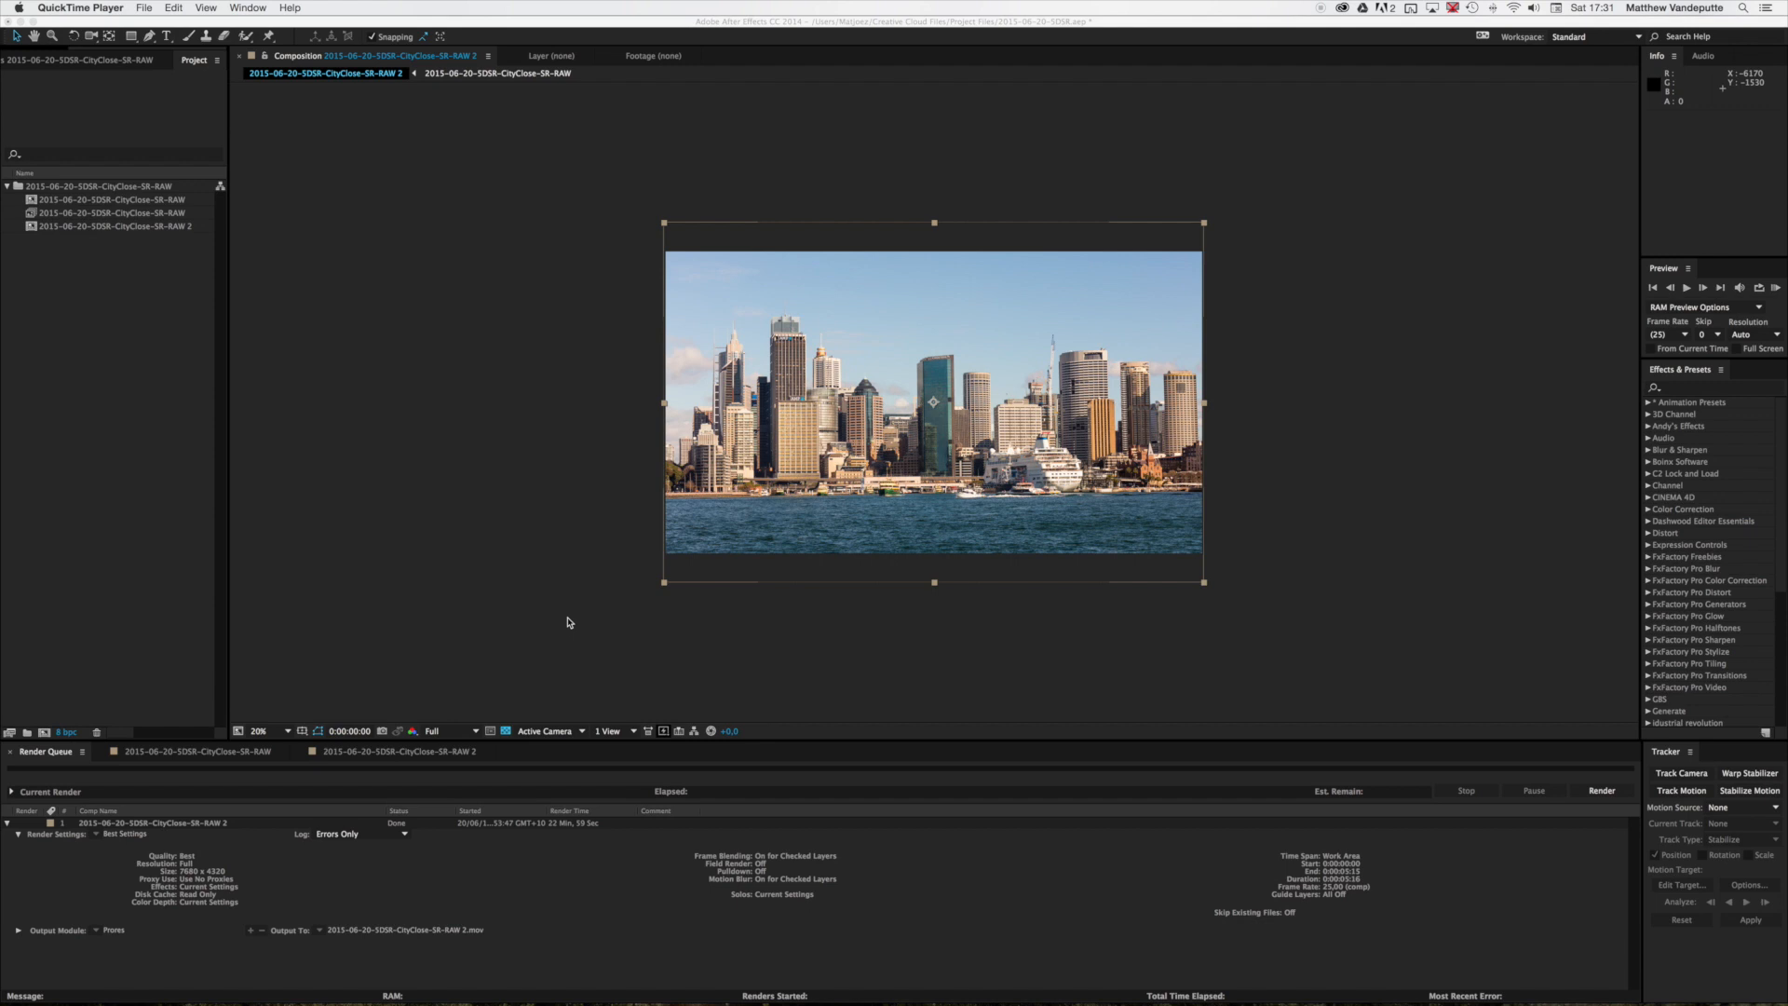
mouse_move(137, 878)
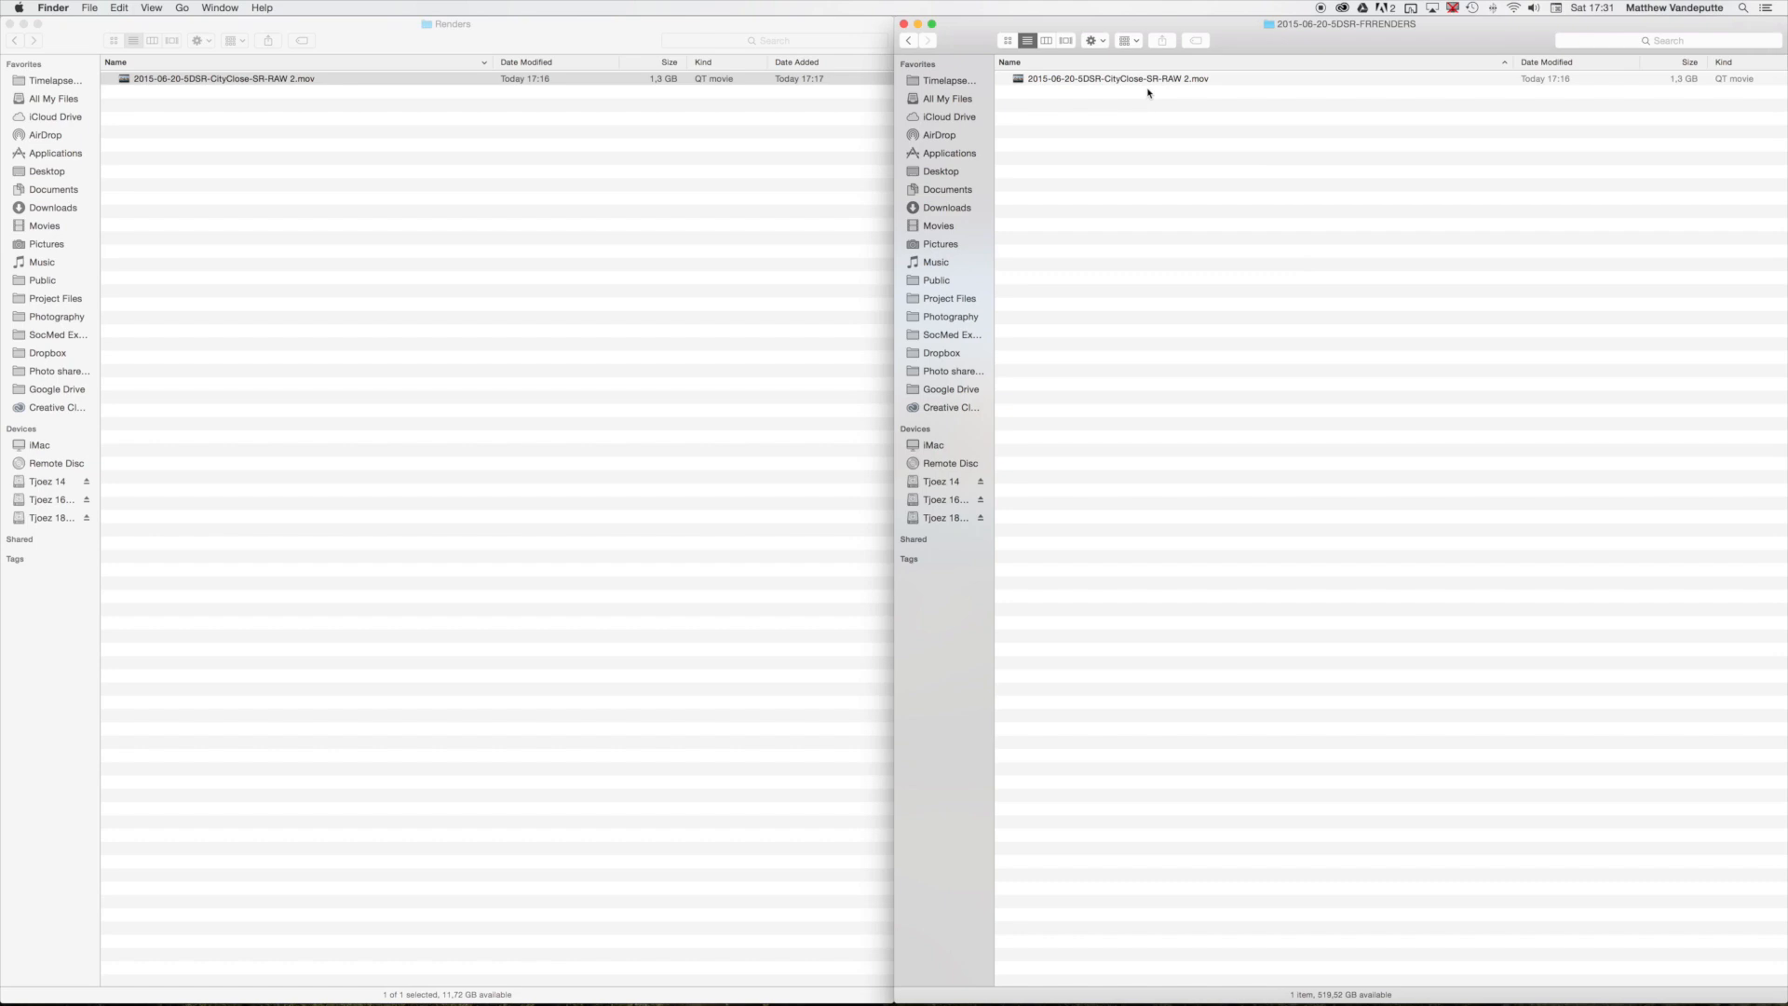
Open 2015-06-20-5DSR-CityClose-SR-RAW 2.mov from the Renders folder in QuickTime Player.
click(422, 217)
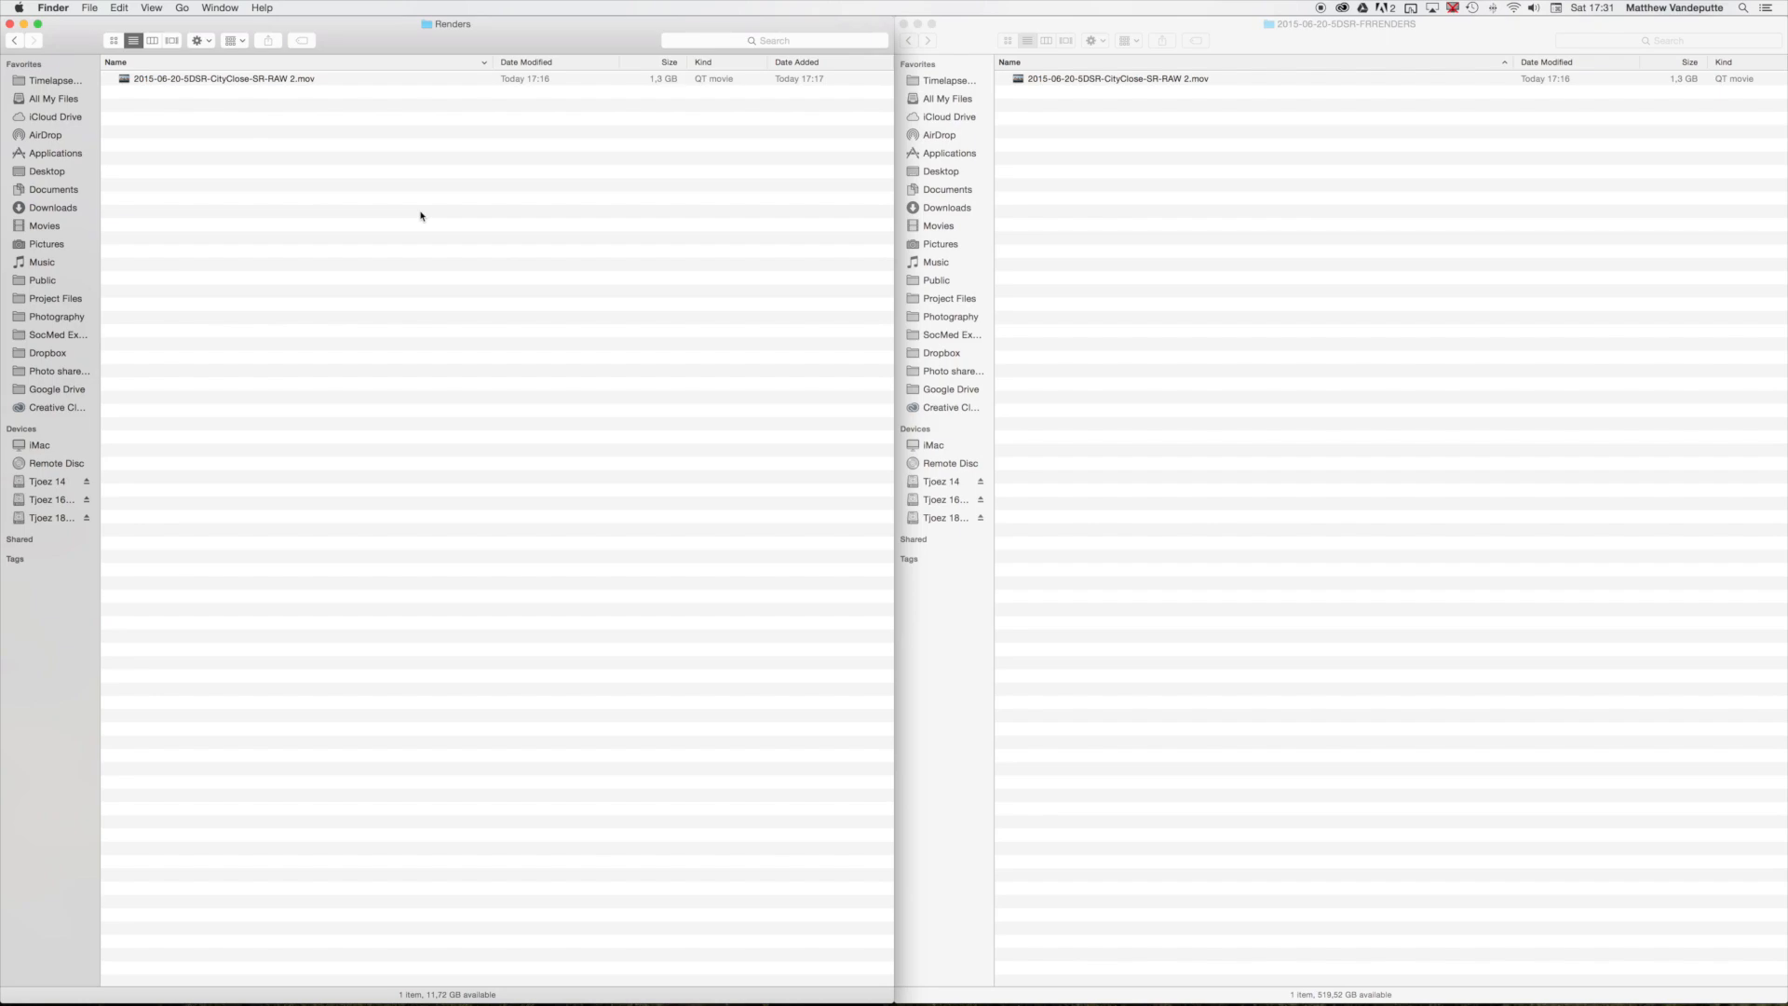
double_click(224, 77)
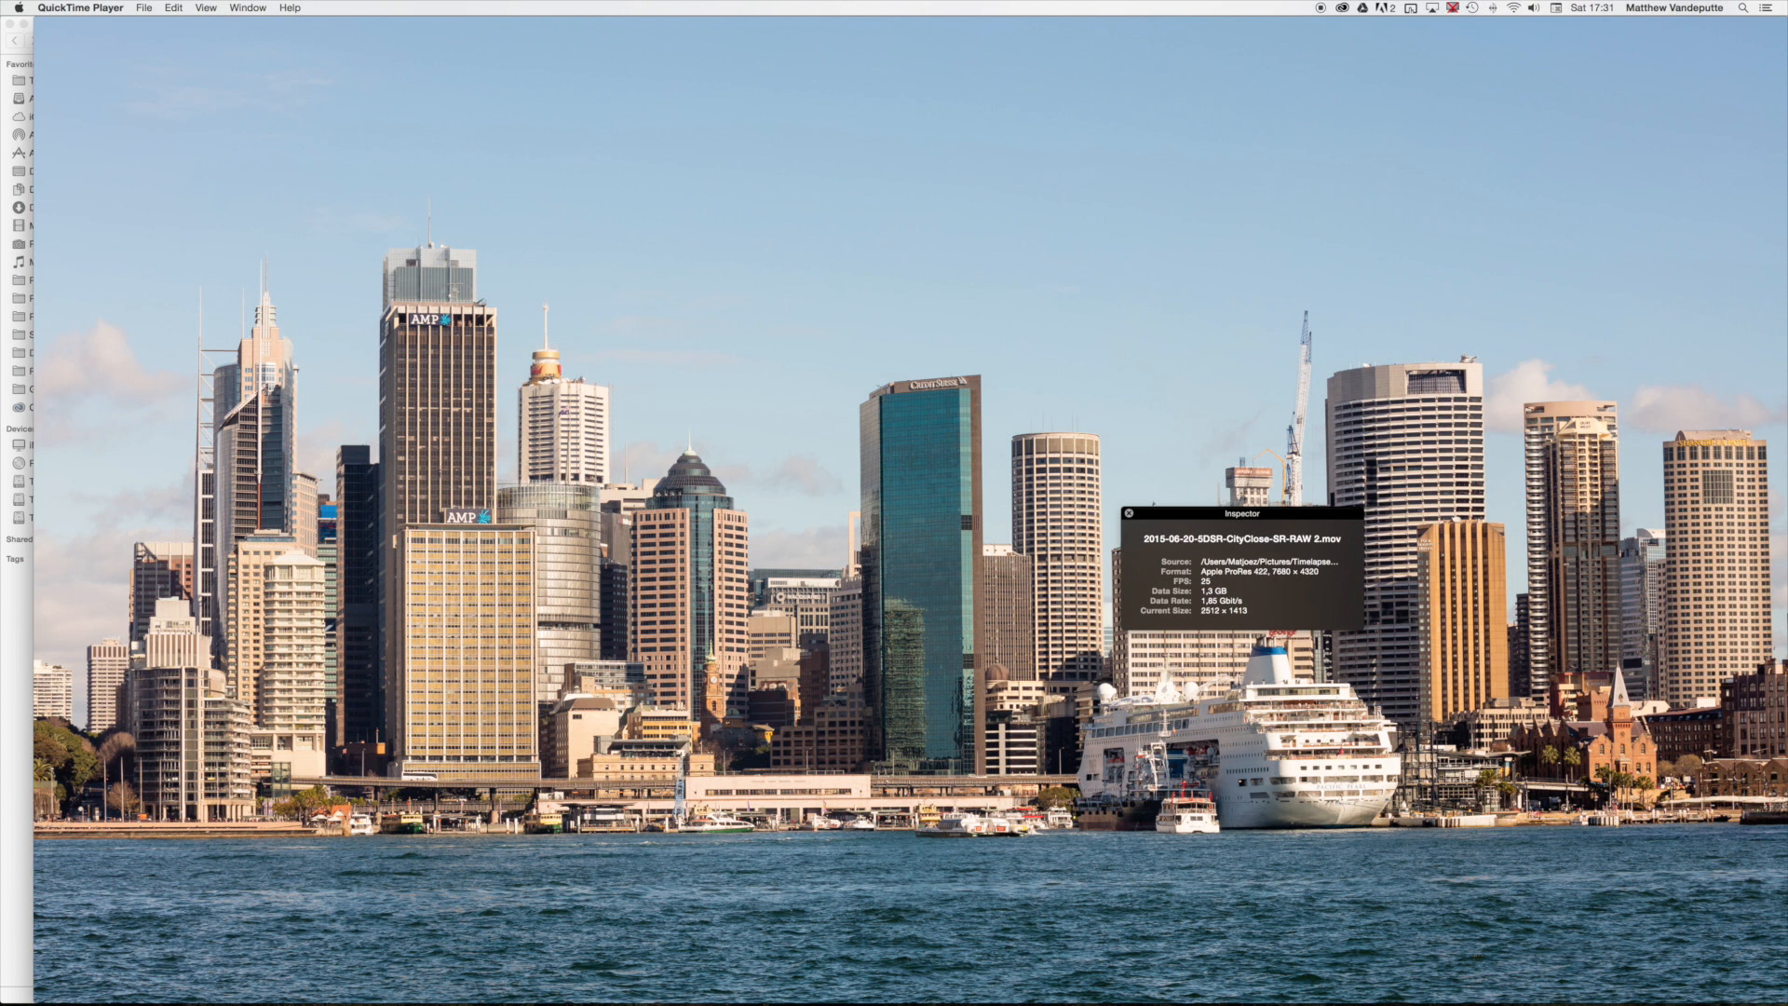
mouse_move(1208, 619)
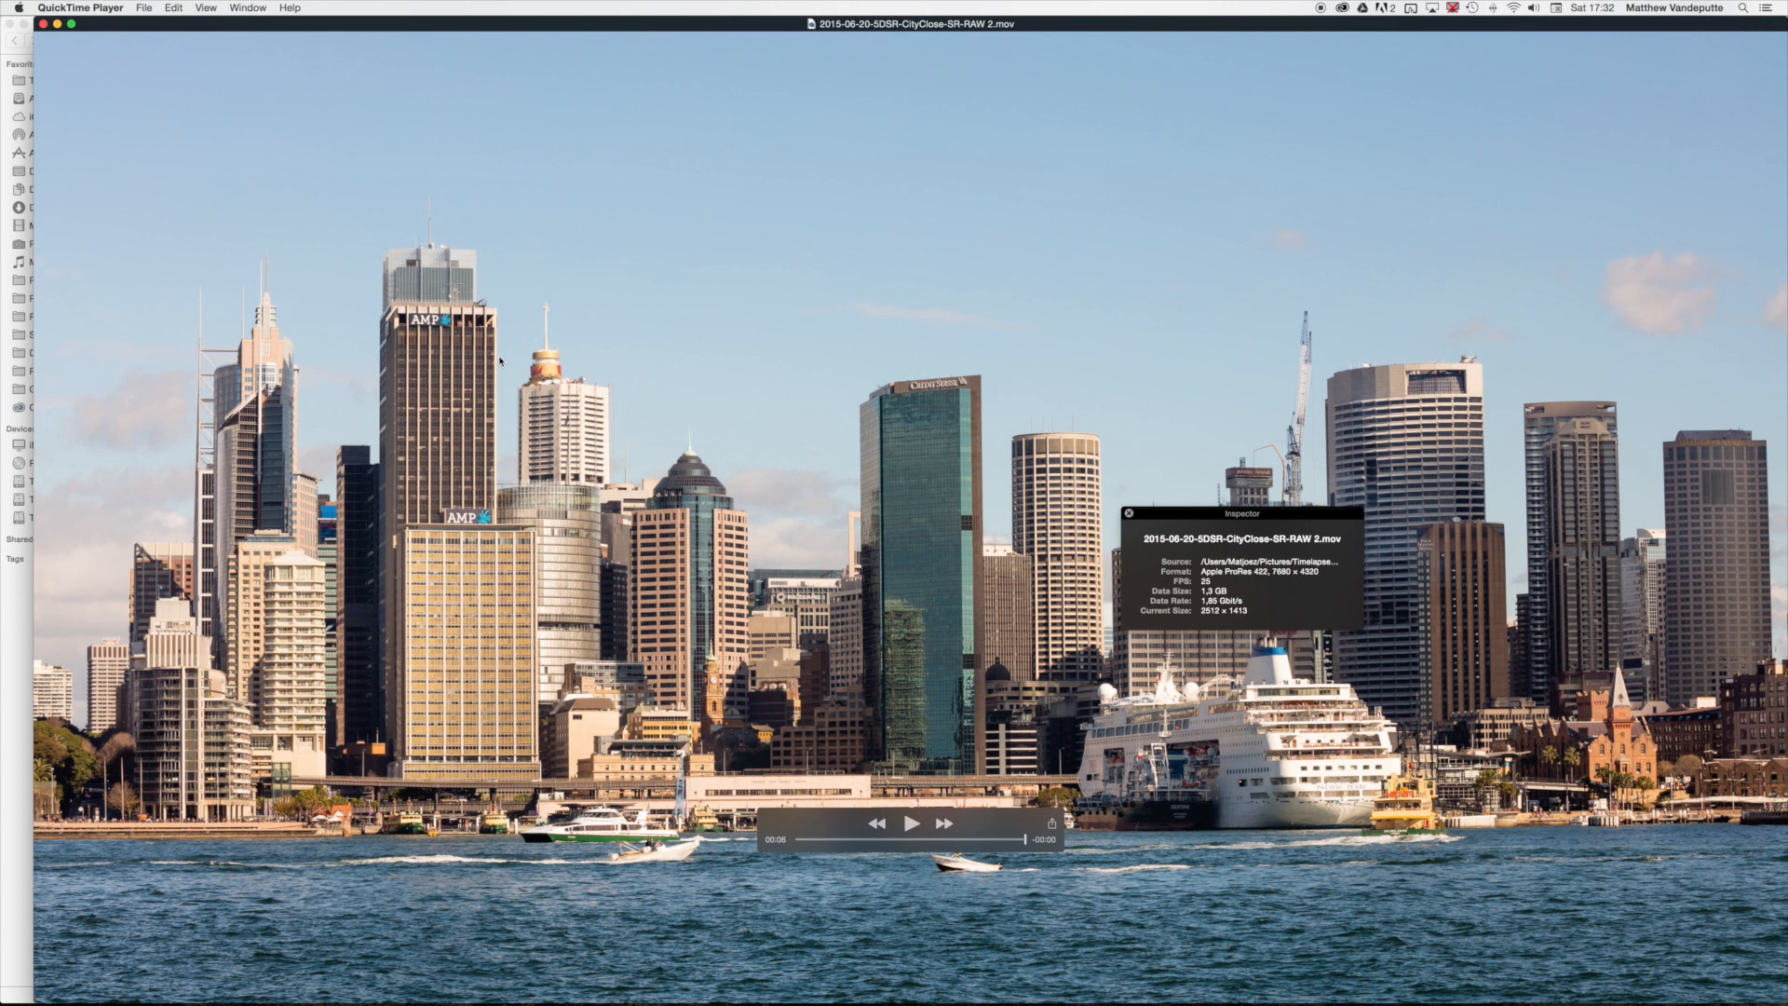
mouse_move(528, 351)
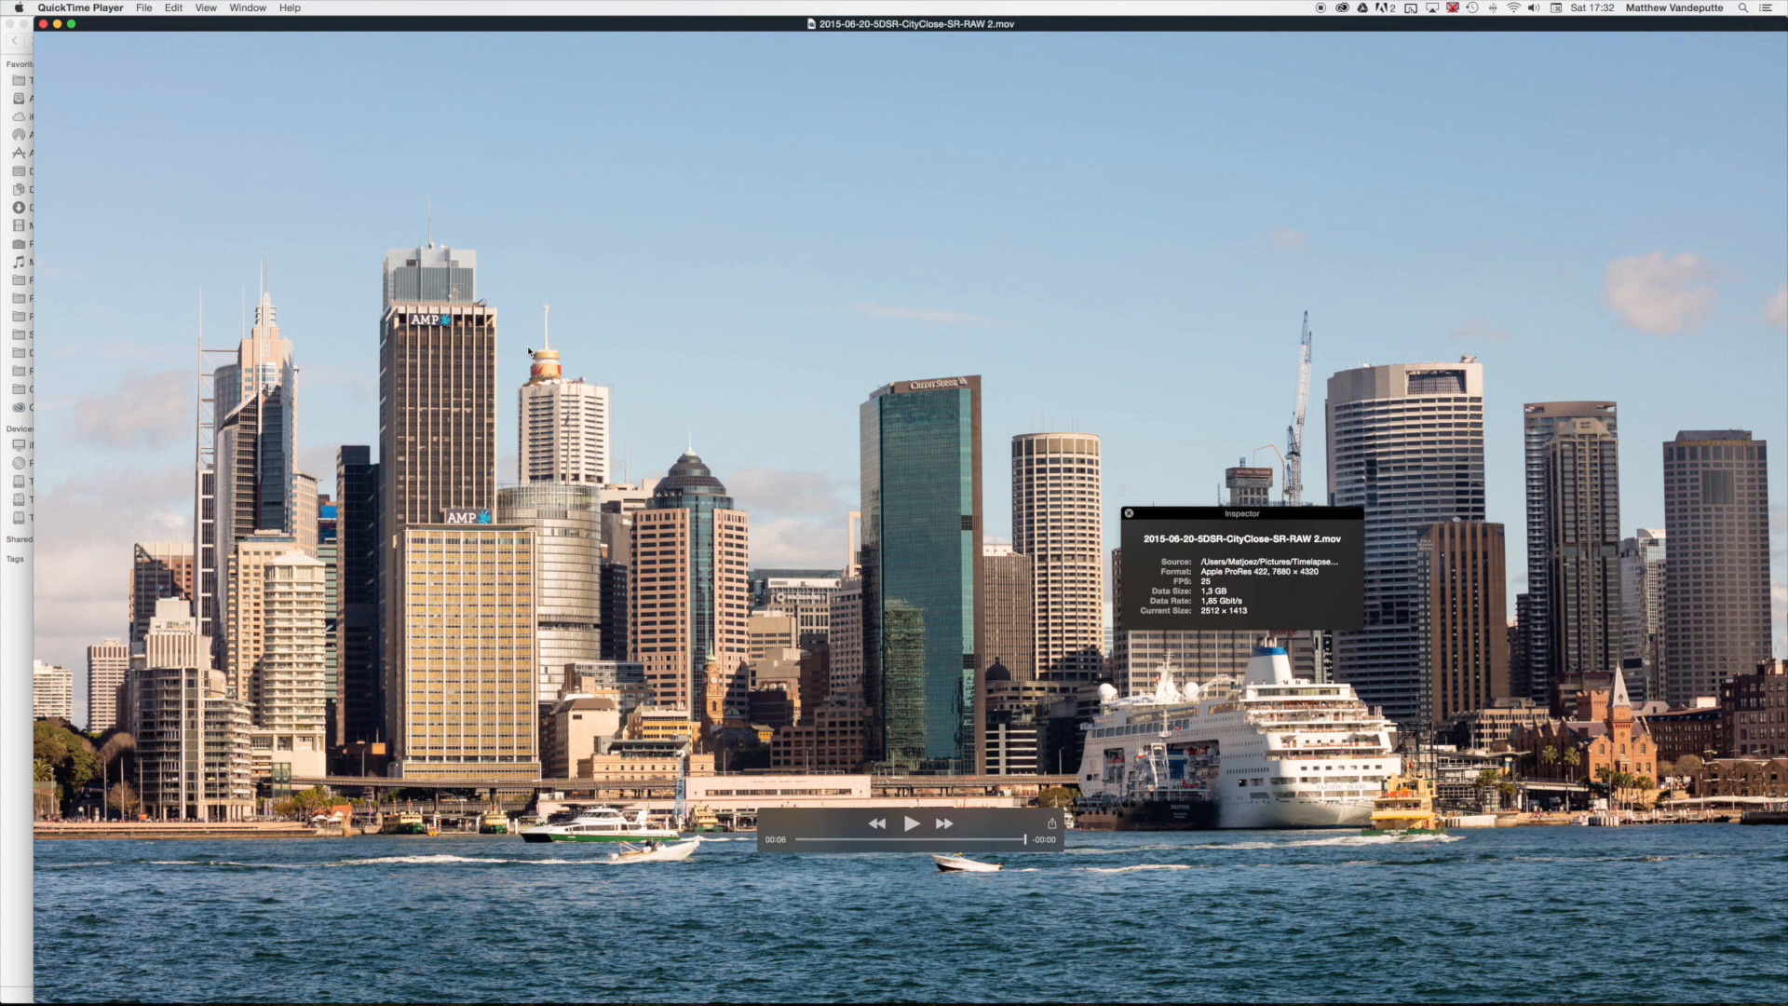
mouse_move(561, 347)
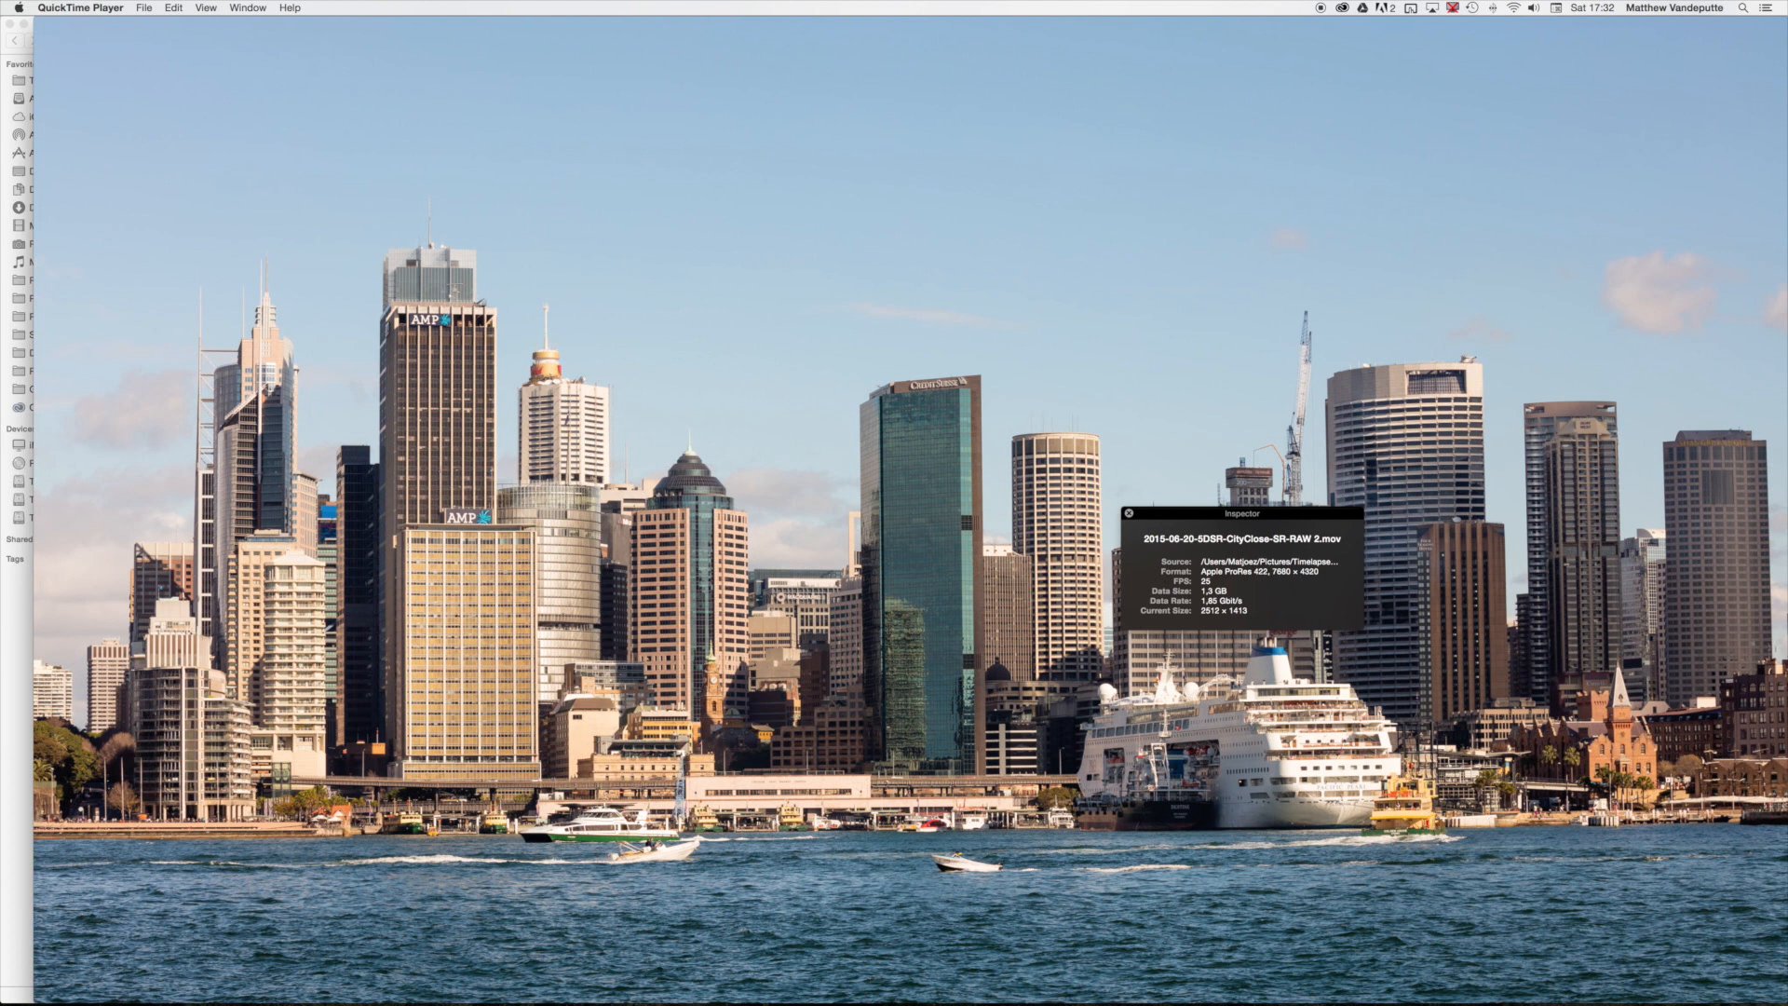
mouse_move(1126, 513)
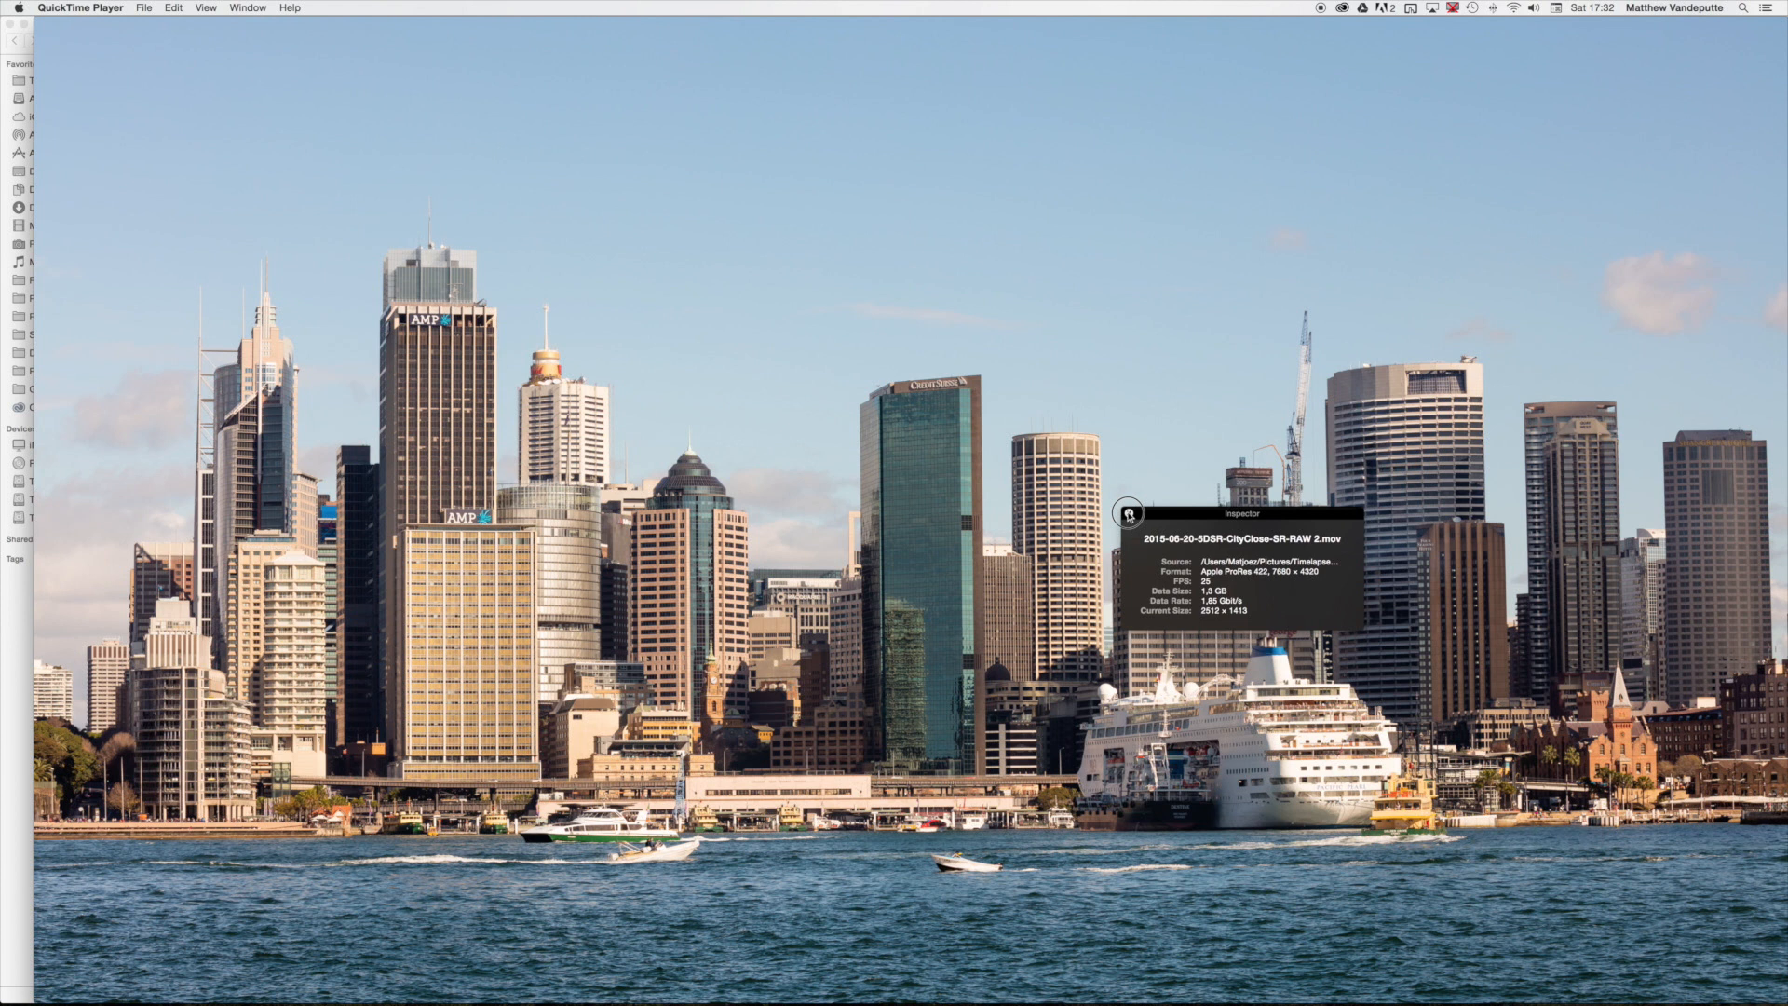
Close the Inspector window and keep the 8K skyline movie playing.
click(1126, 509)
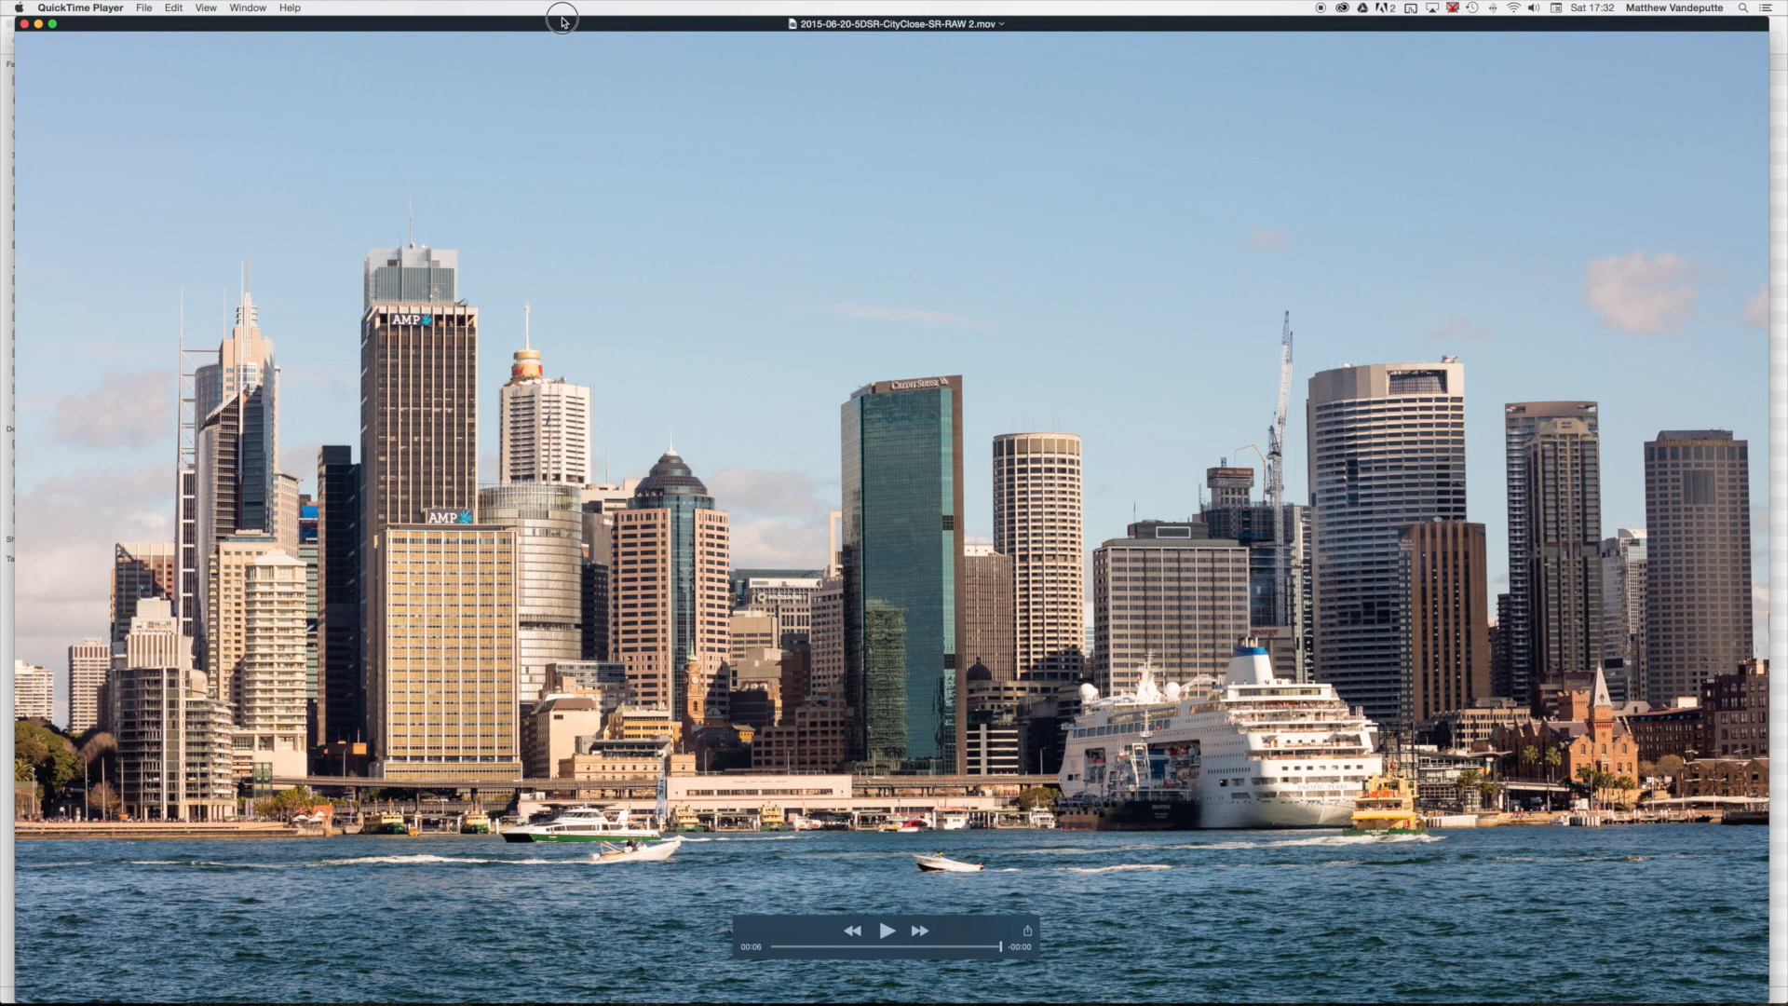
mouse_move(583, 148)
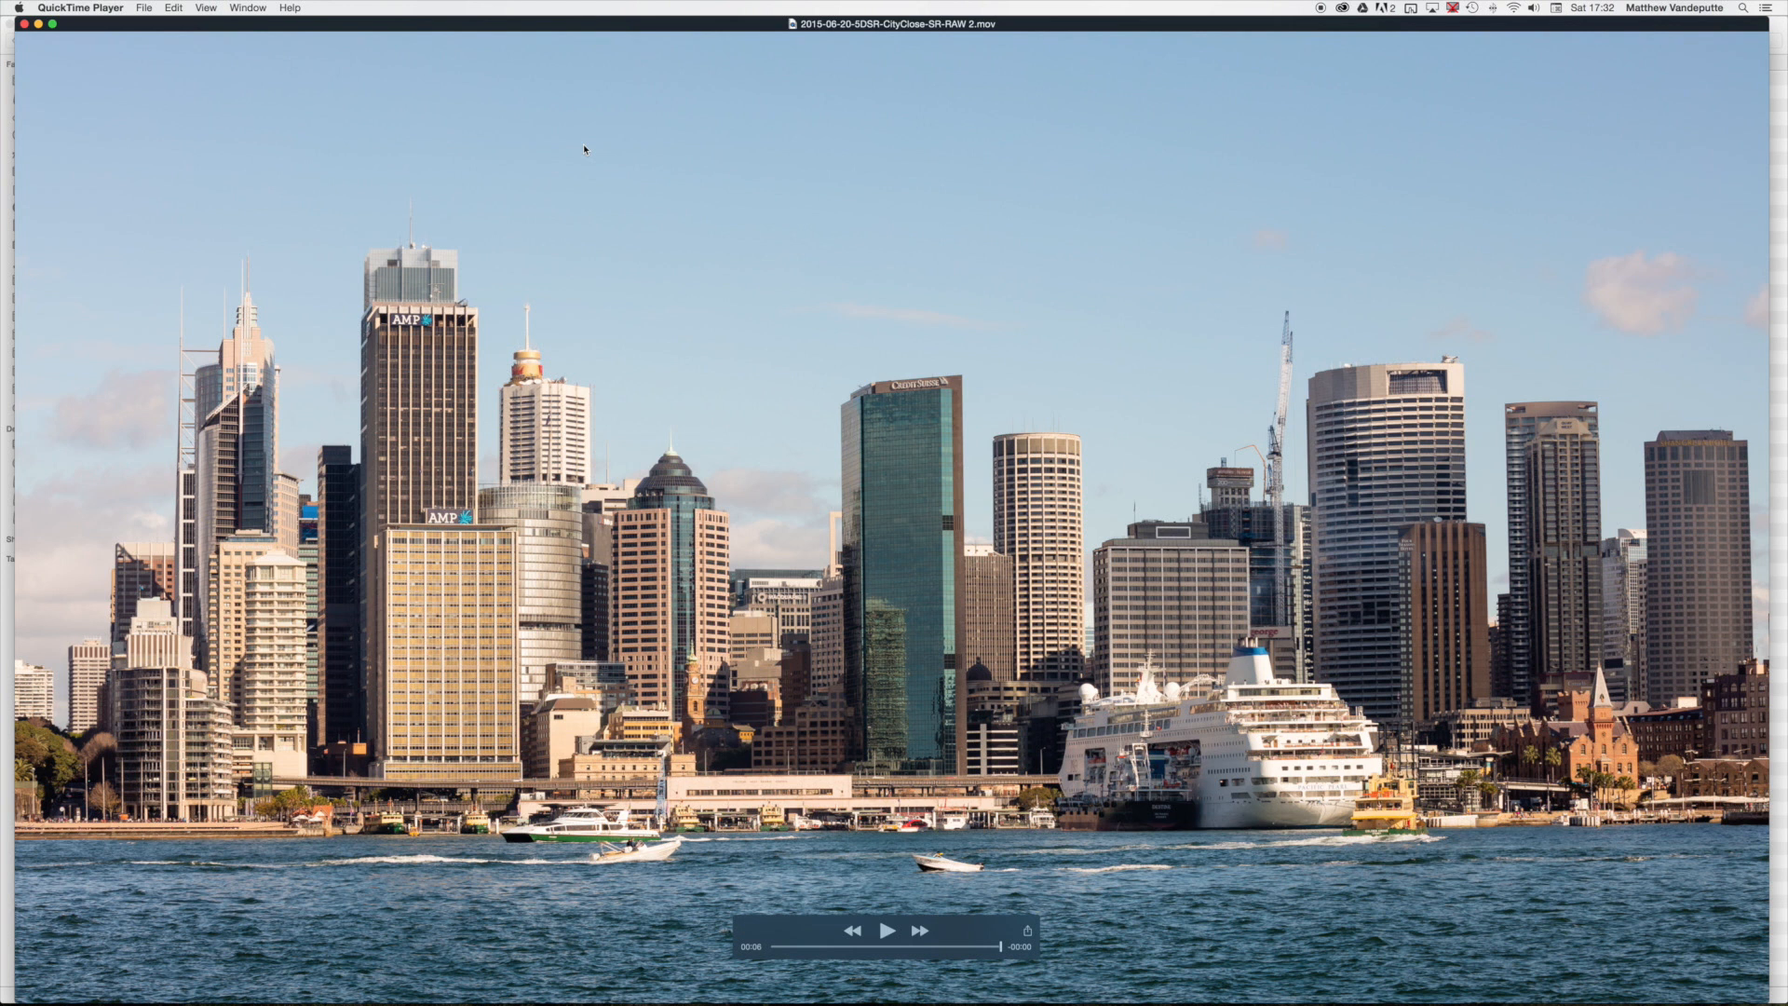
mouse_move(1117, 426)
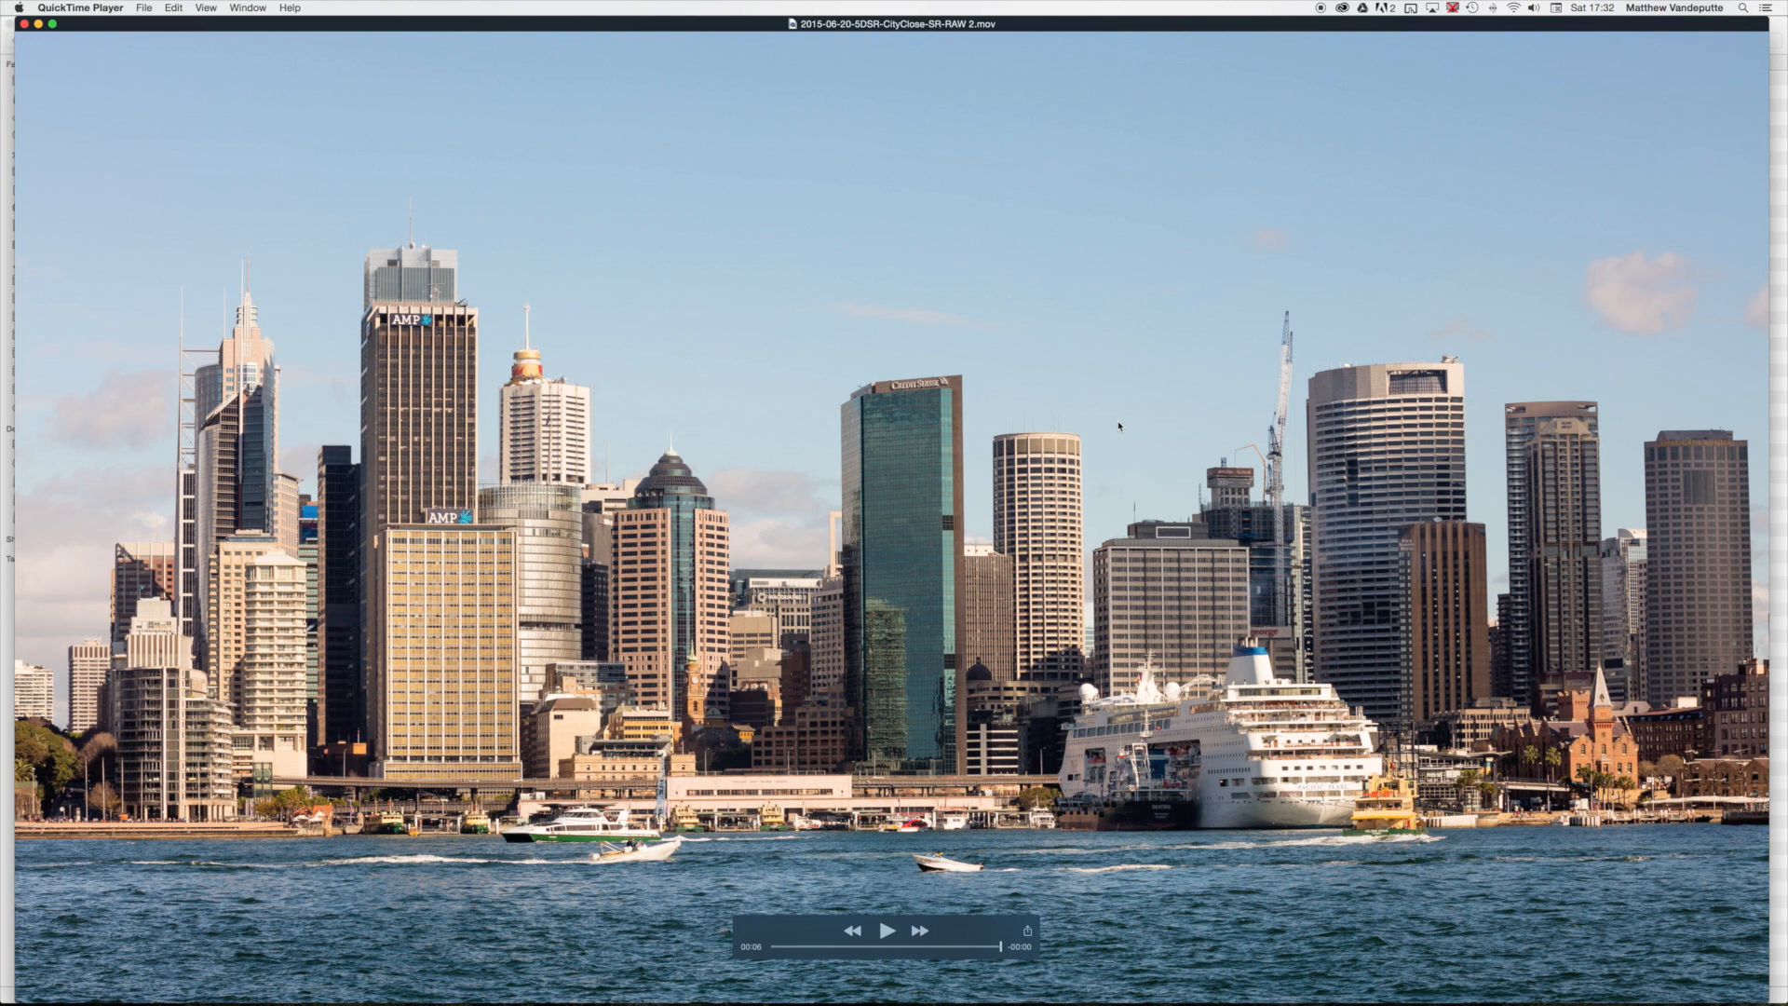